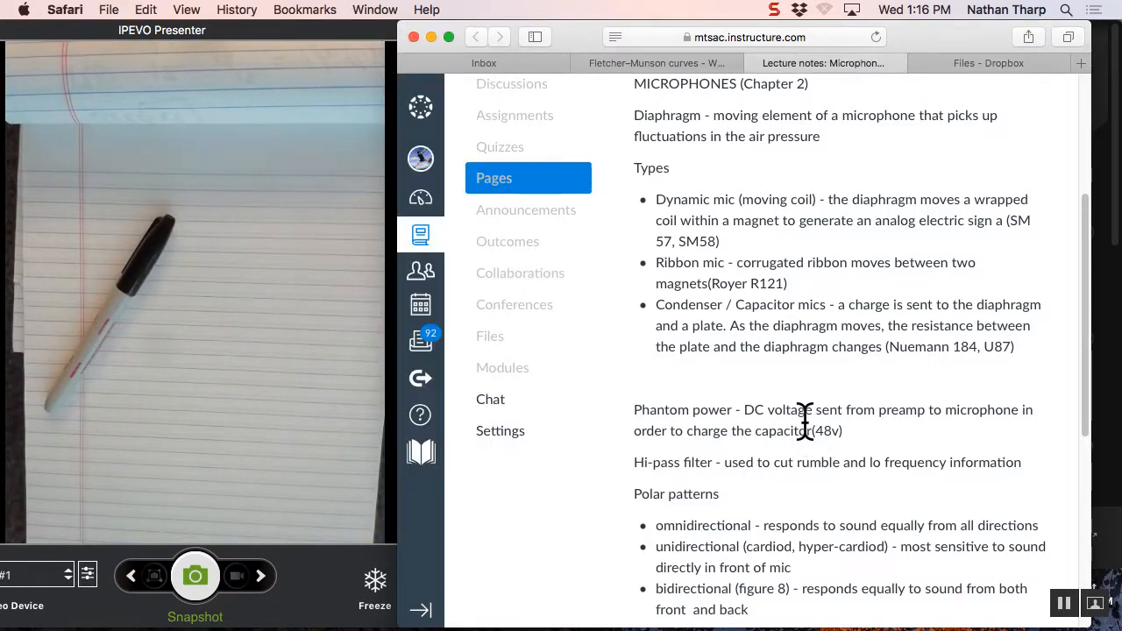
Search Google for 'electrical generator' in a new Safari tab.
type("electrical")
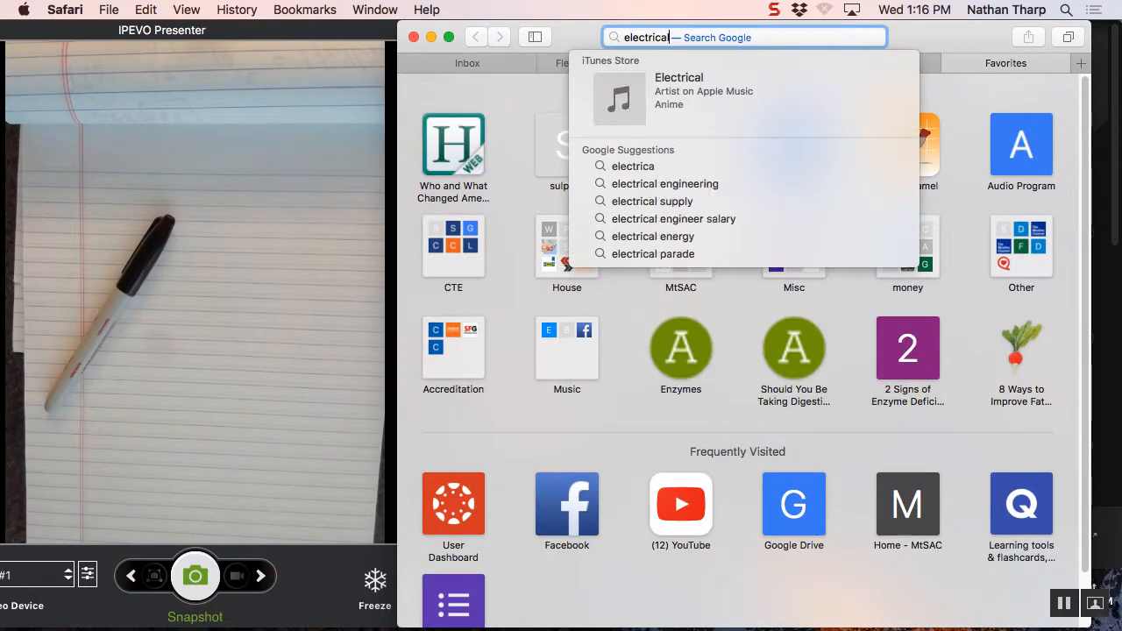
type("generator")
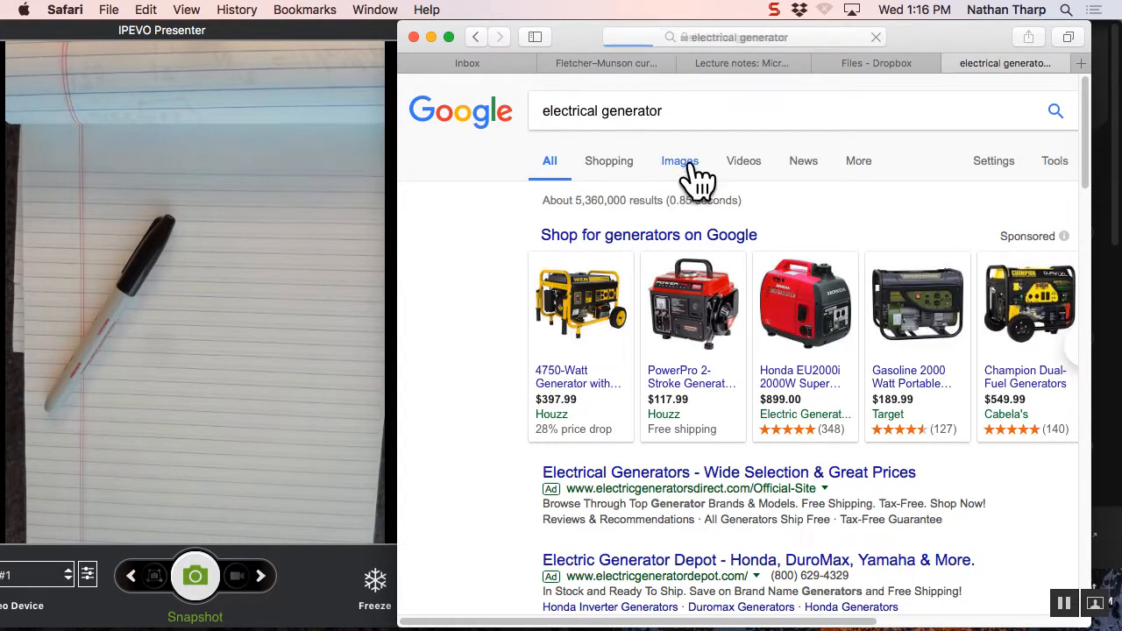
Switch to Images, revise the query to 'electromagnetic generator' and browse the diagrams.
left_click(680, 161)
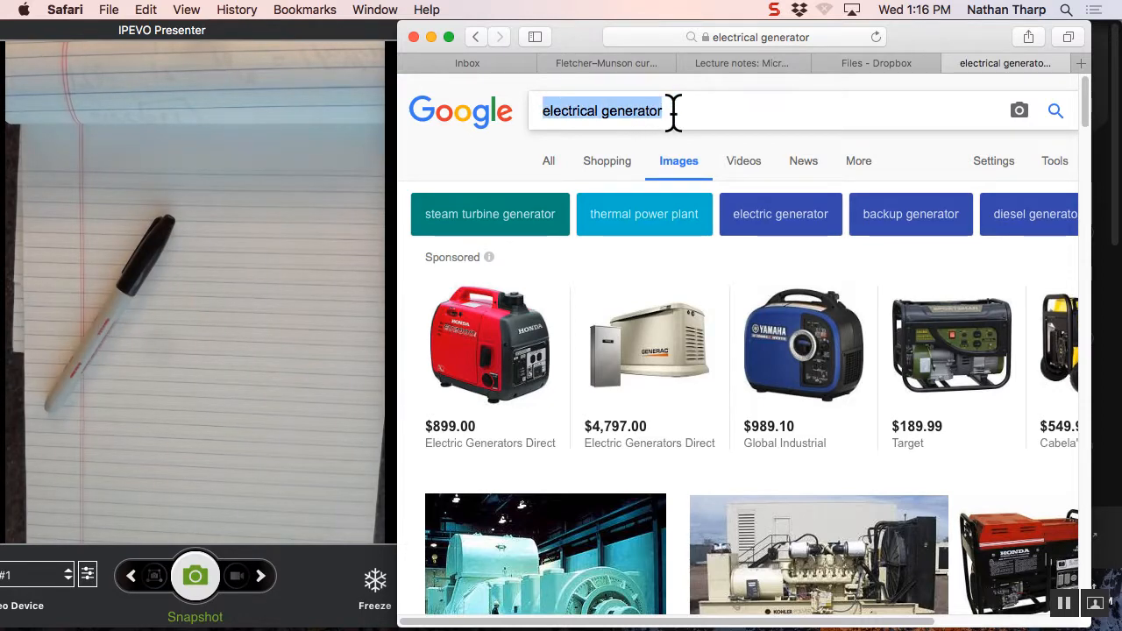
type("elec")
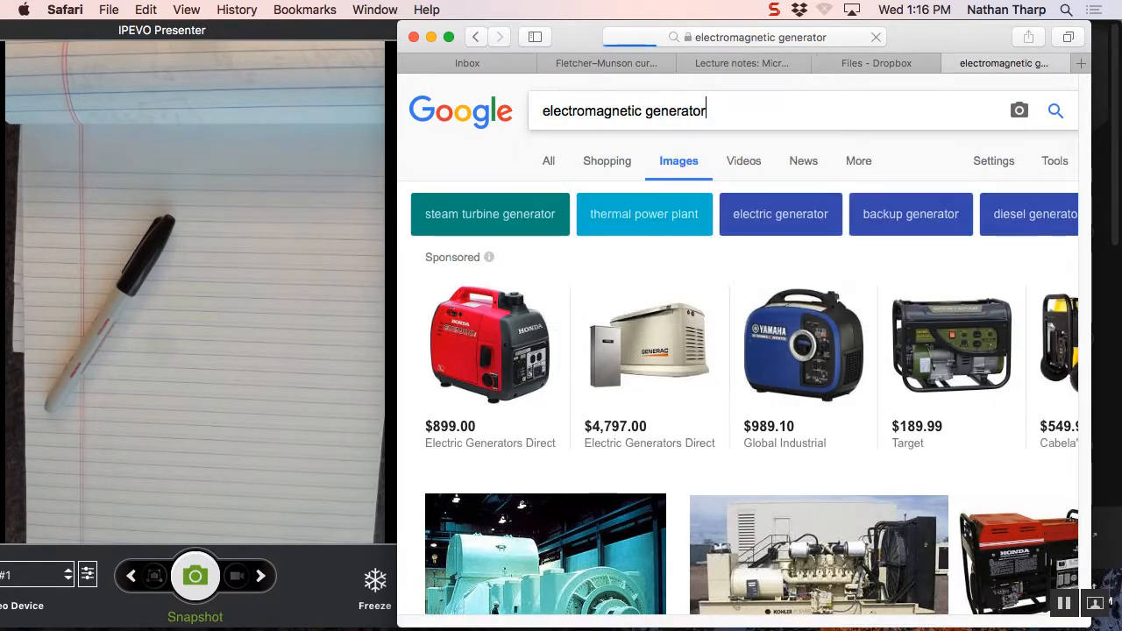
scroll("down", 3)
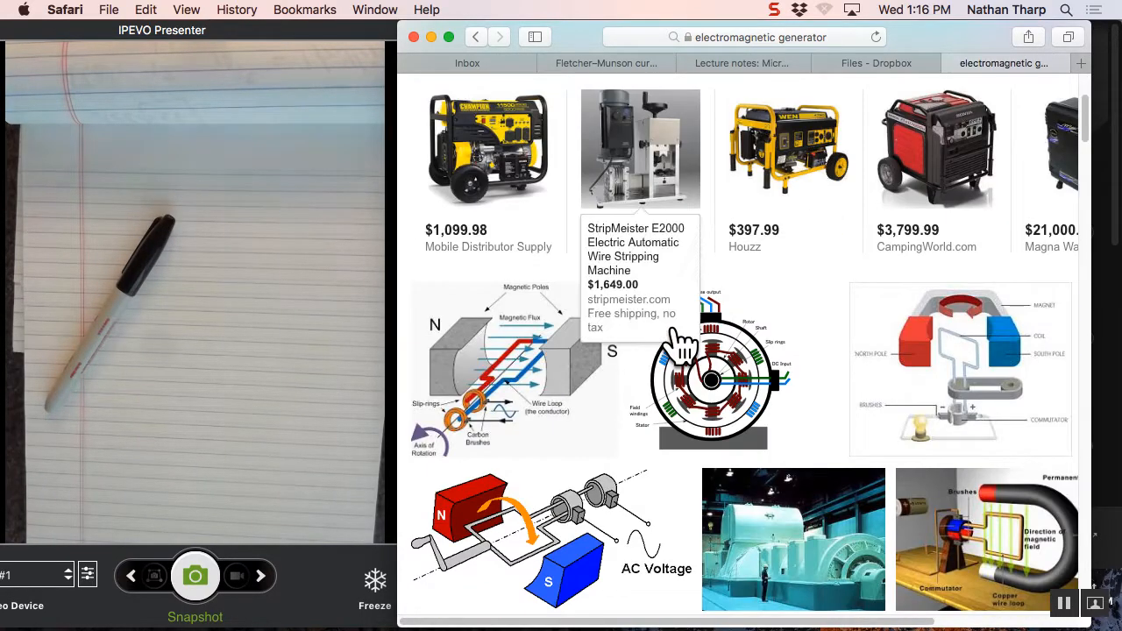
scroll("down", 3)
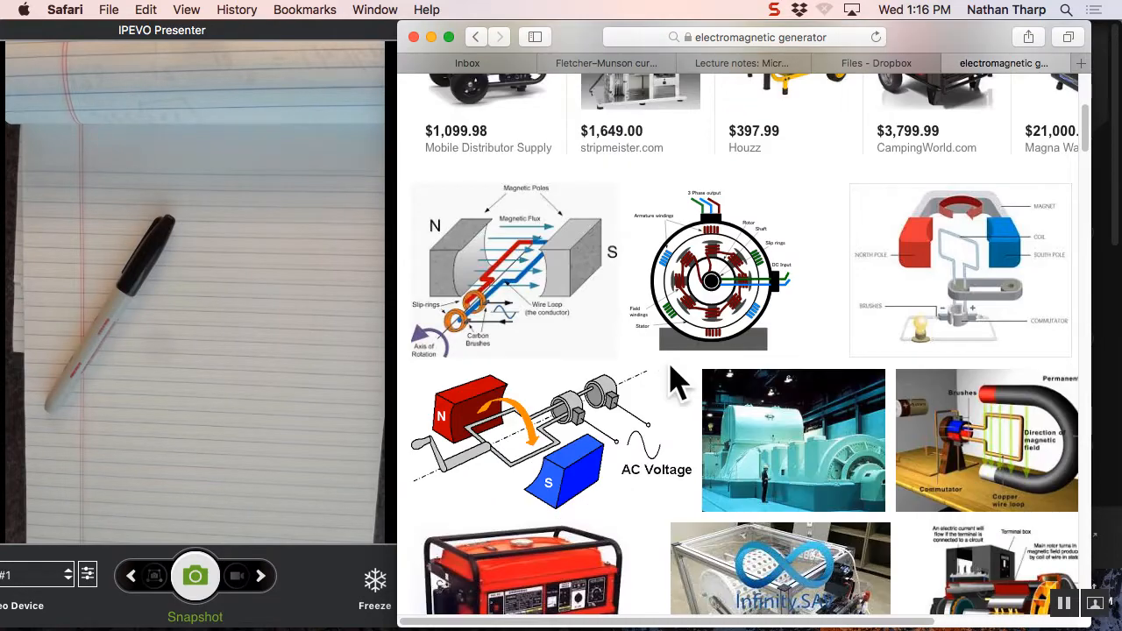
scroll("down", 3)
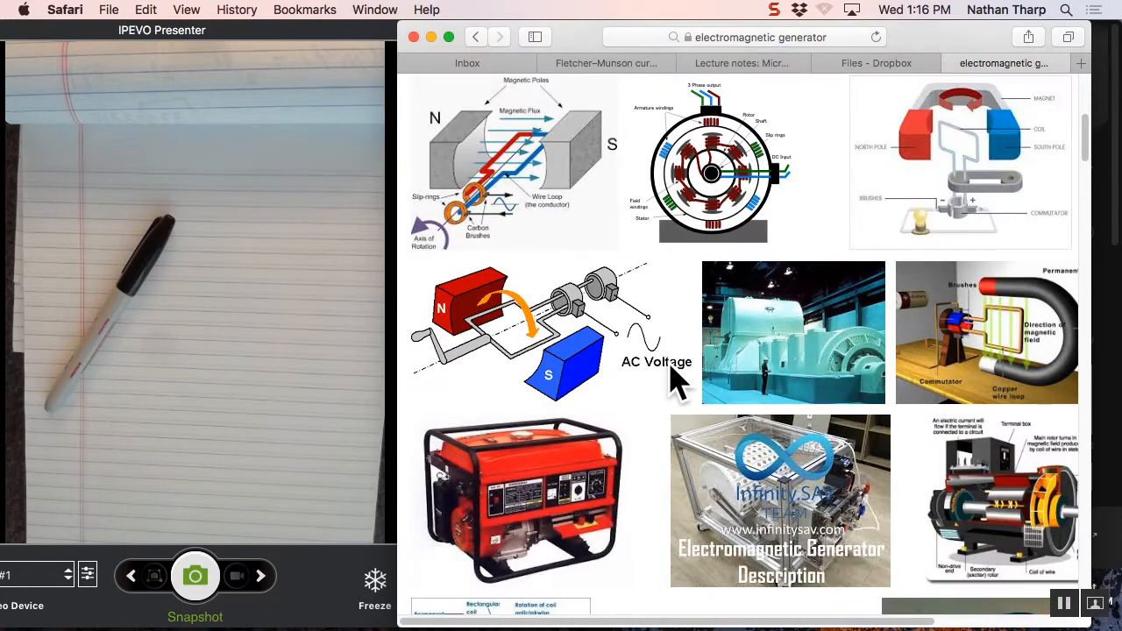
scroll("down", 3)
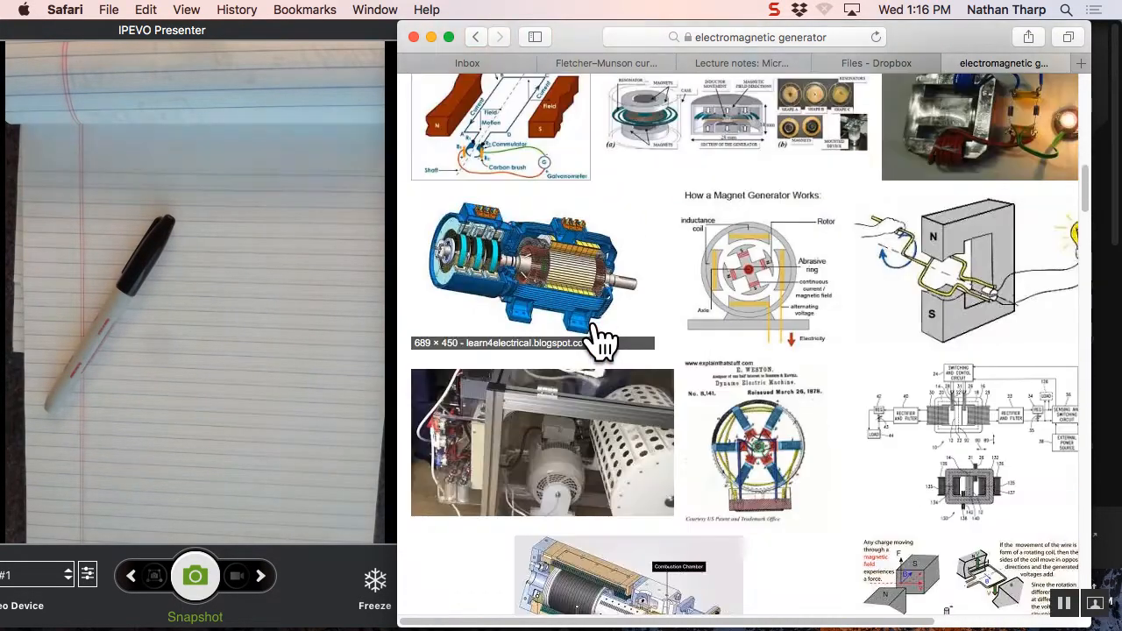
mouse_move(919, 361)
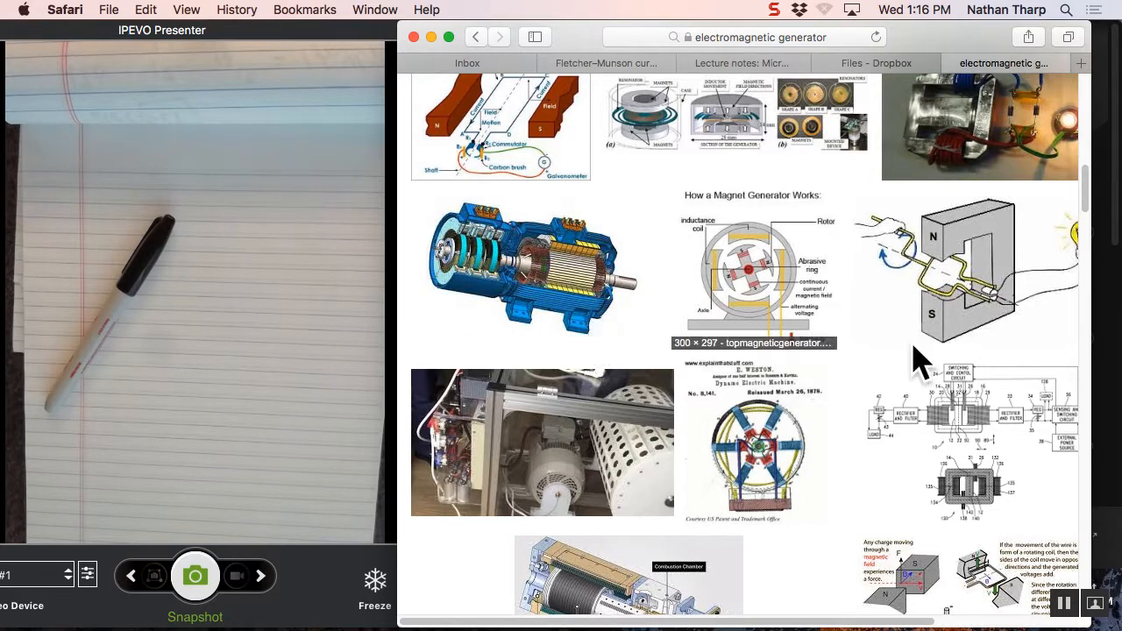
Enlarge the SmartLearner magnet-and-coil generator diagram with the bulb.
left_click(964, 267)
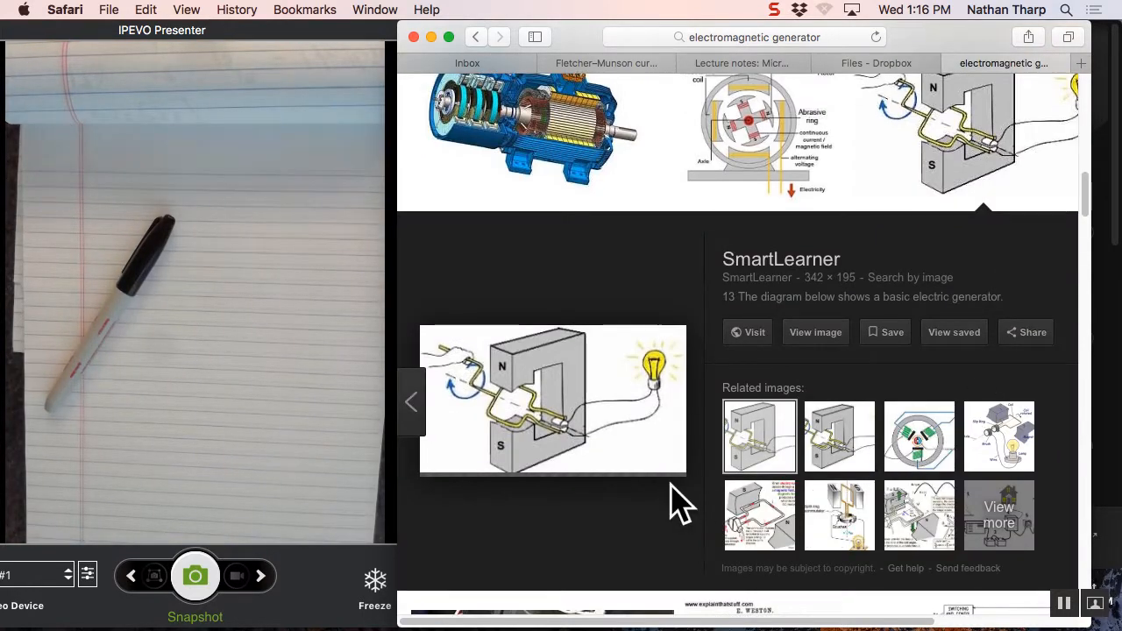
mouse_move(670, 522)
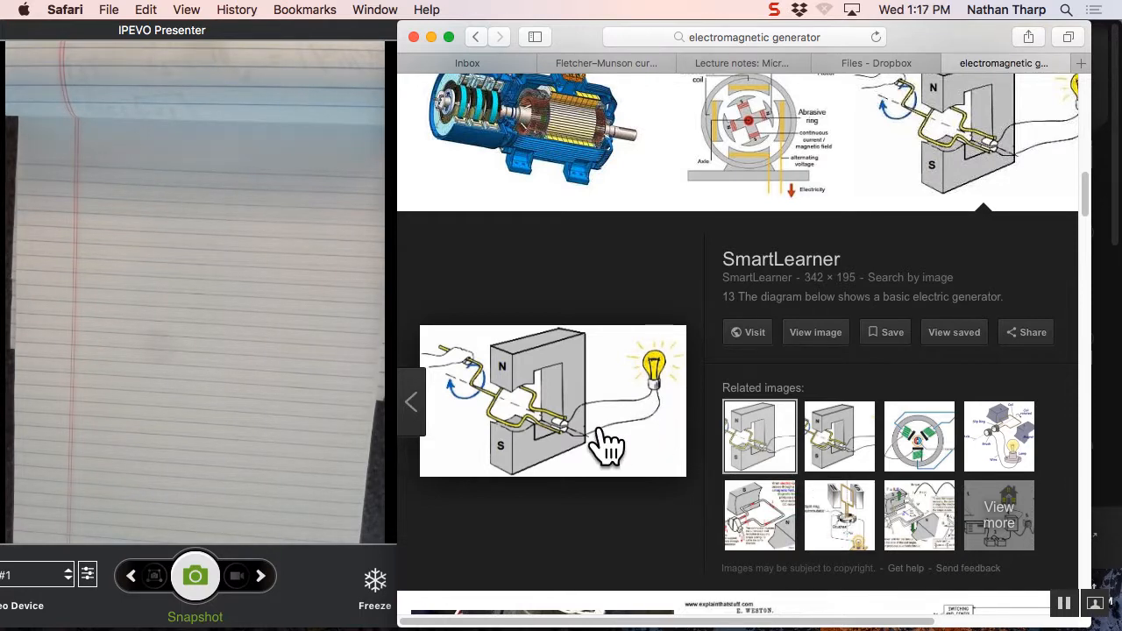
mouse_move(565, 452)
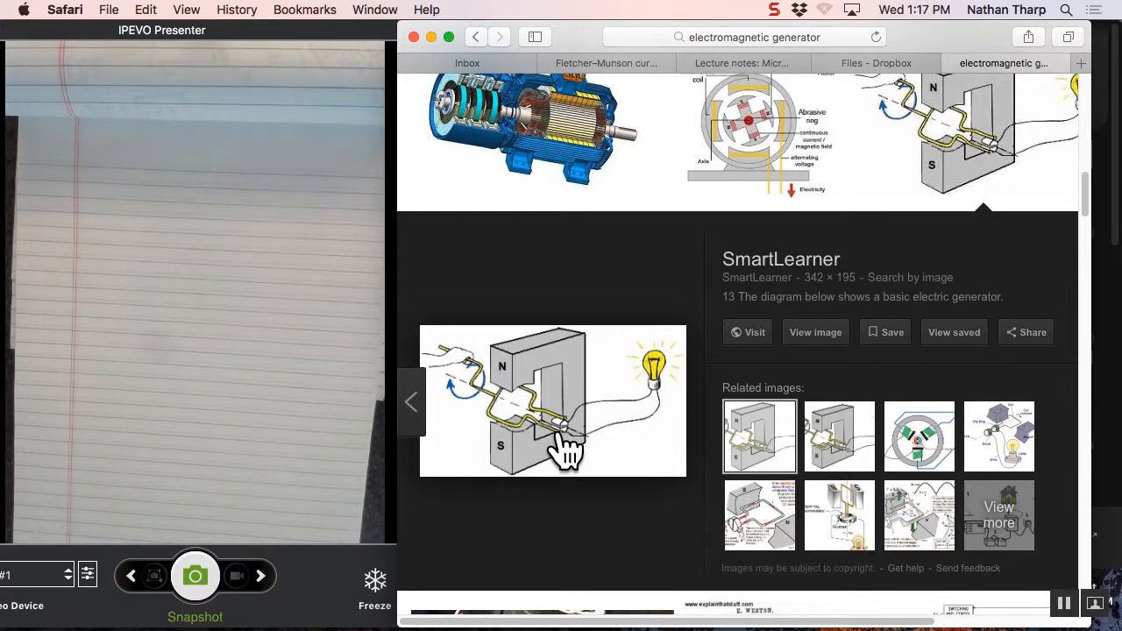
mouse_move(507, 417)
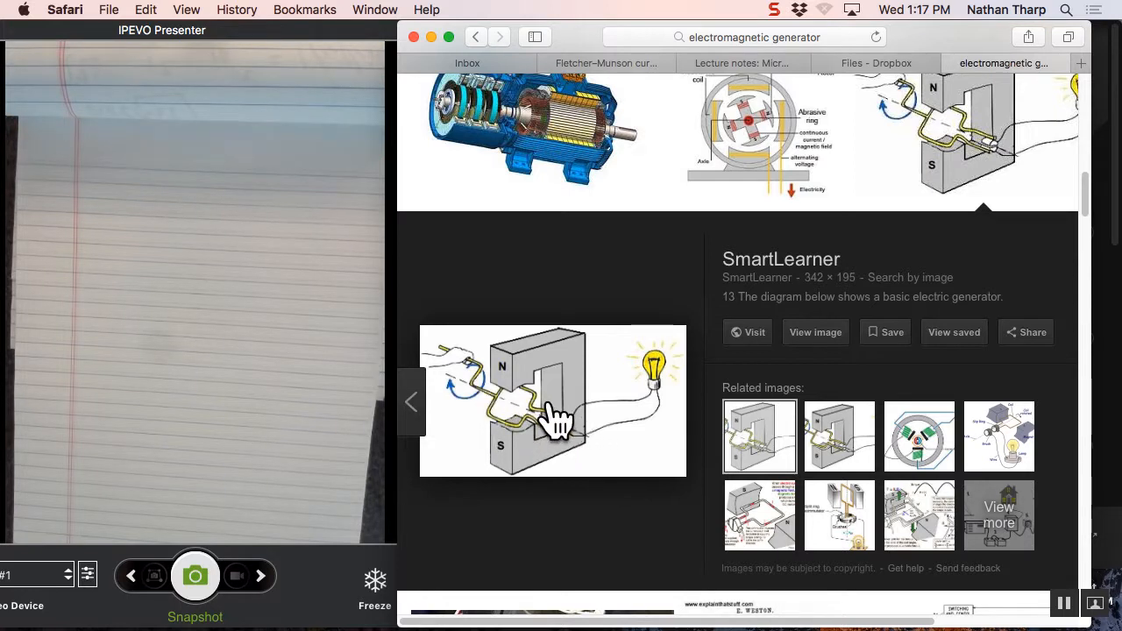
mouse_move(508, 412)
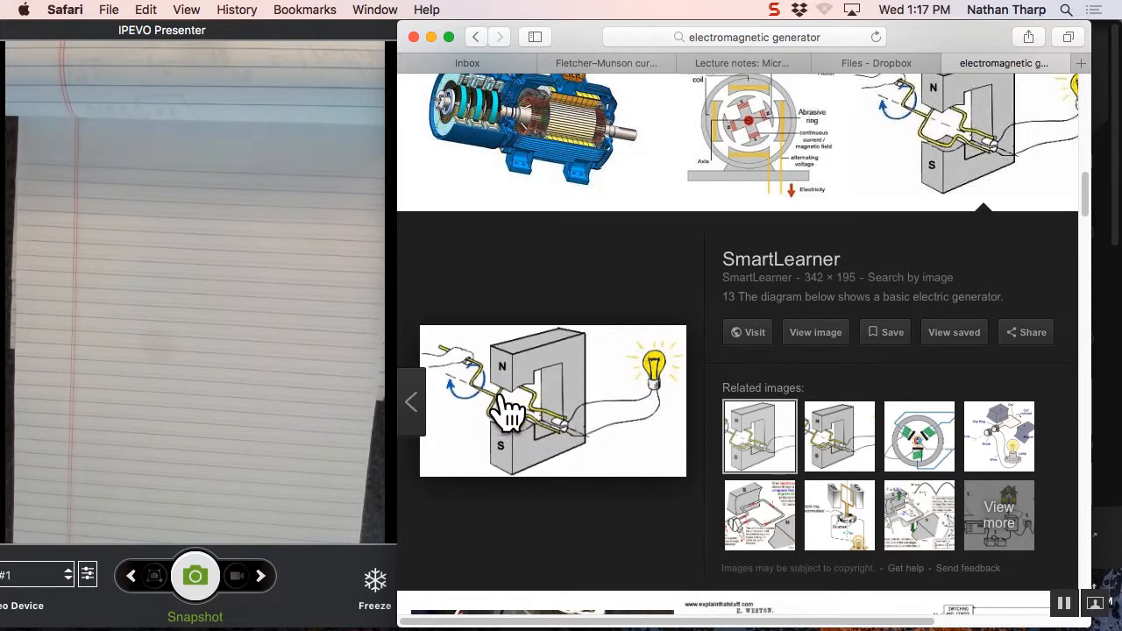
mouse_move(529, 403)
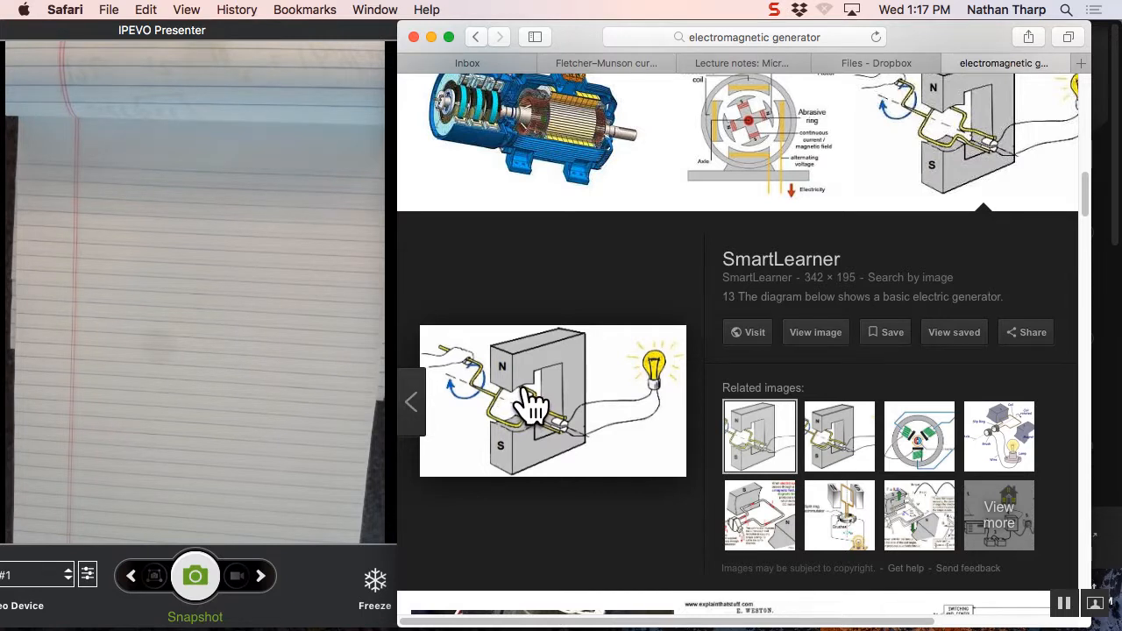
mouse_move(561, 421)
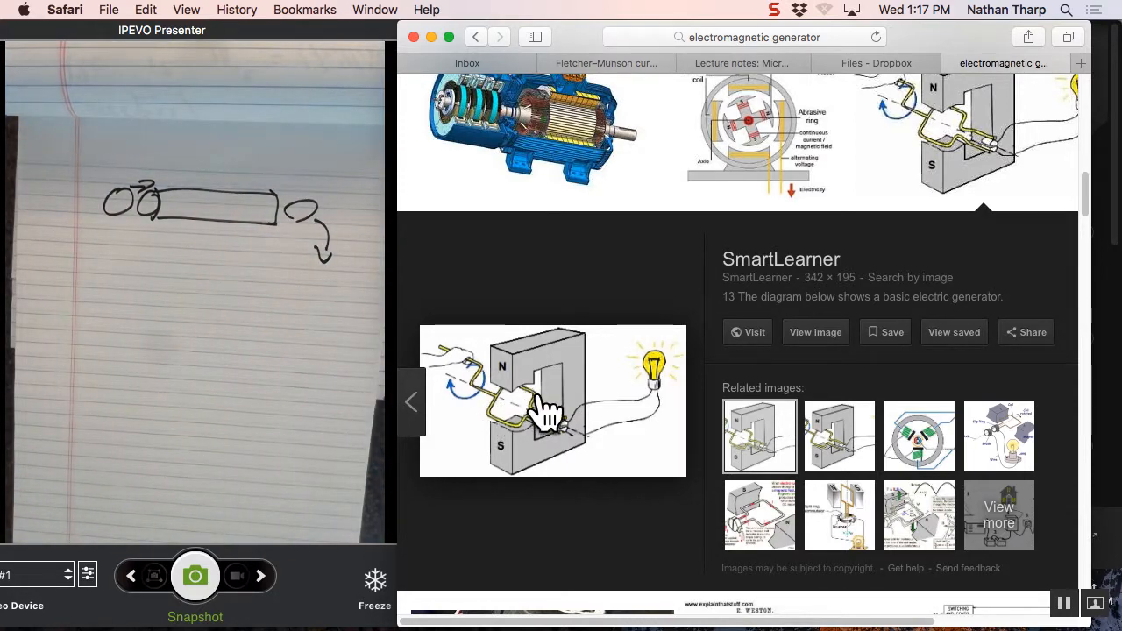
mouse_move(512, 447)
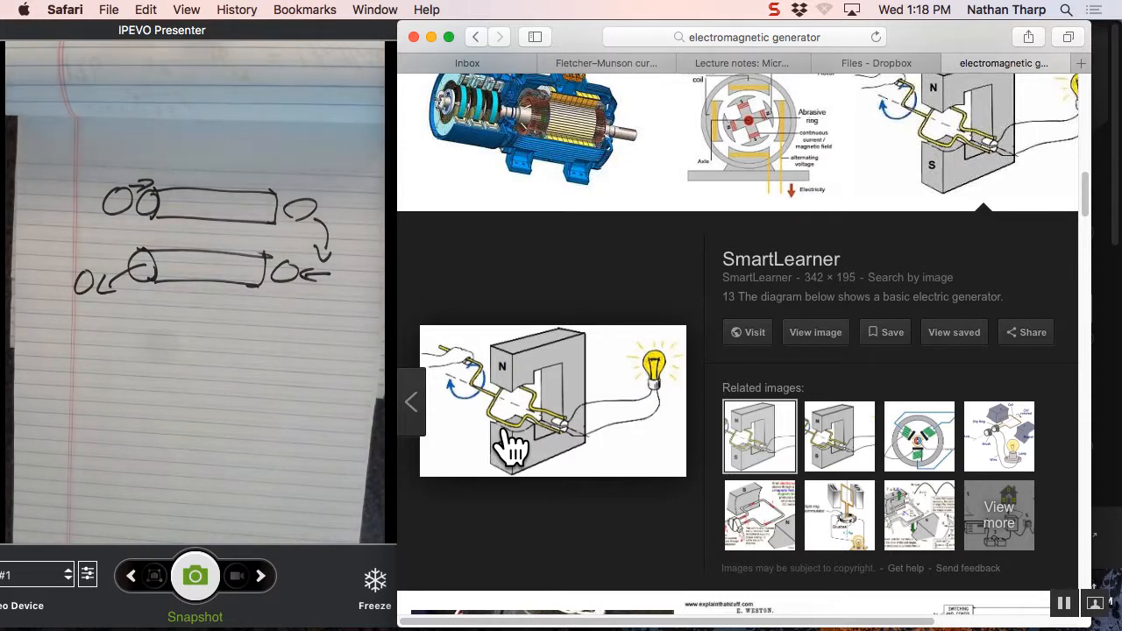
mouse_move(438, 382)
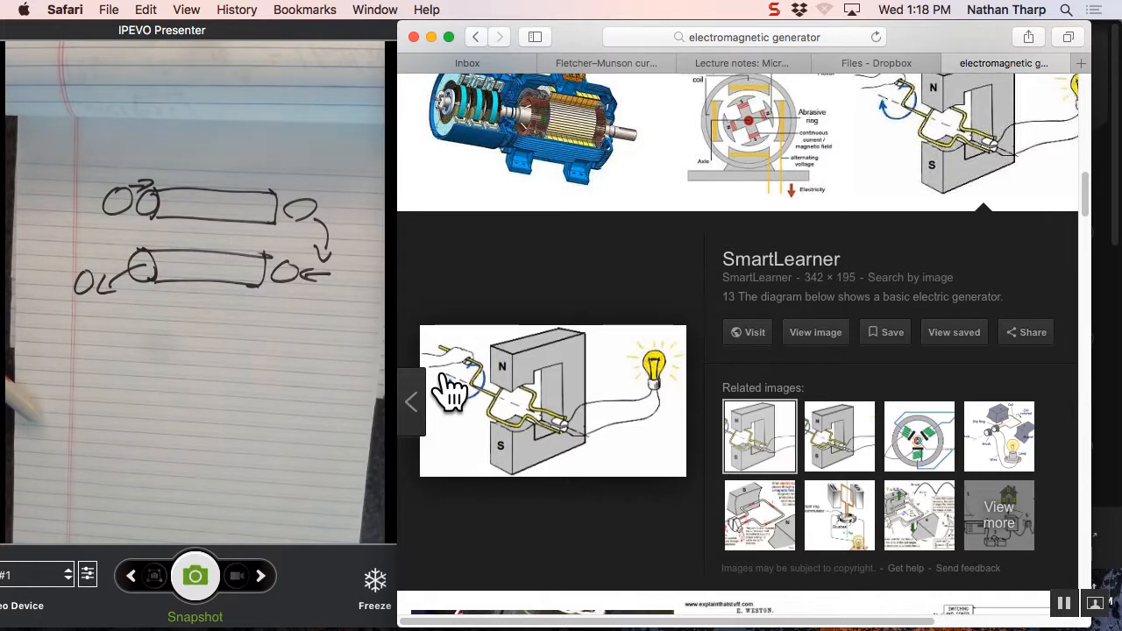
mouse_move(658, 385)
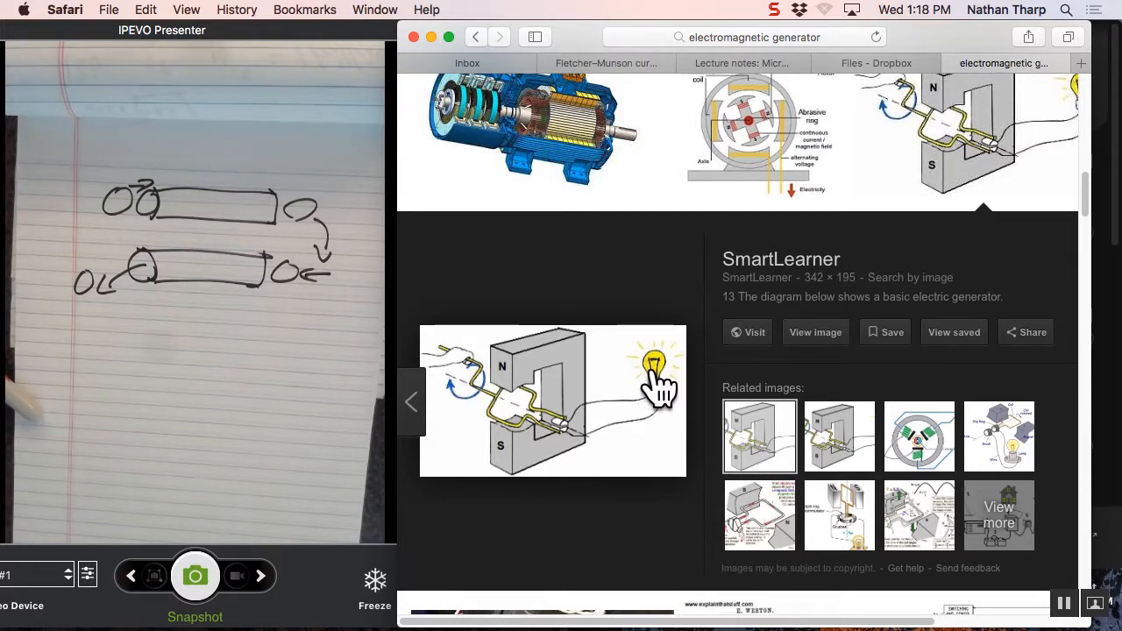
mouse_move(658, 400)
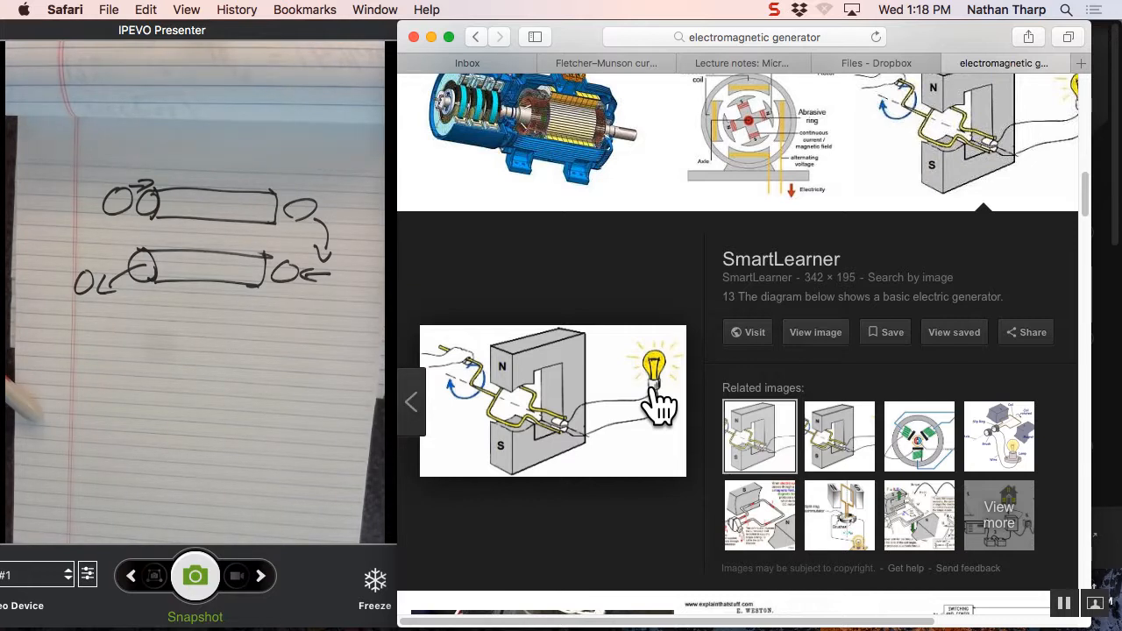
mouse_move(540, 420)
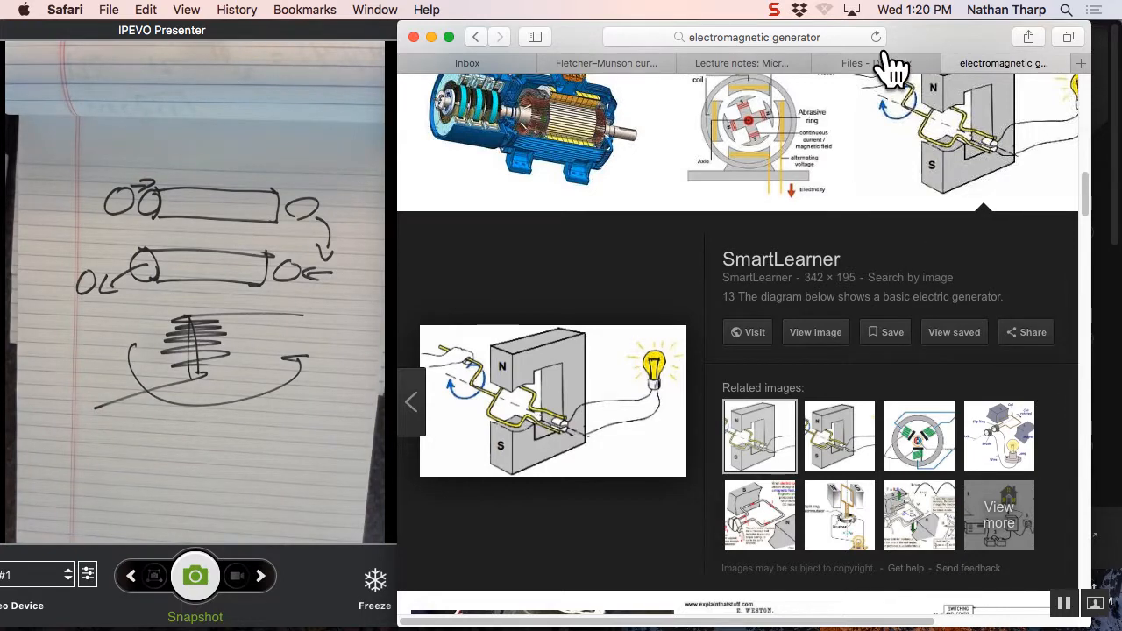
left_click(743, 63)
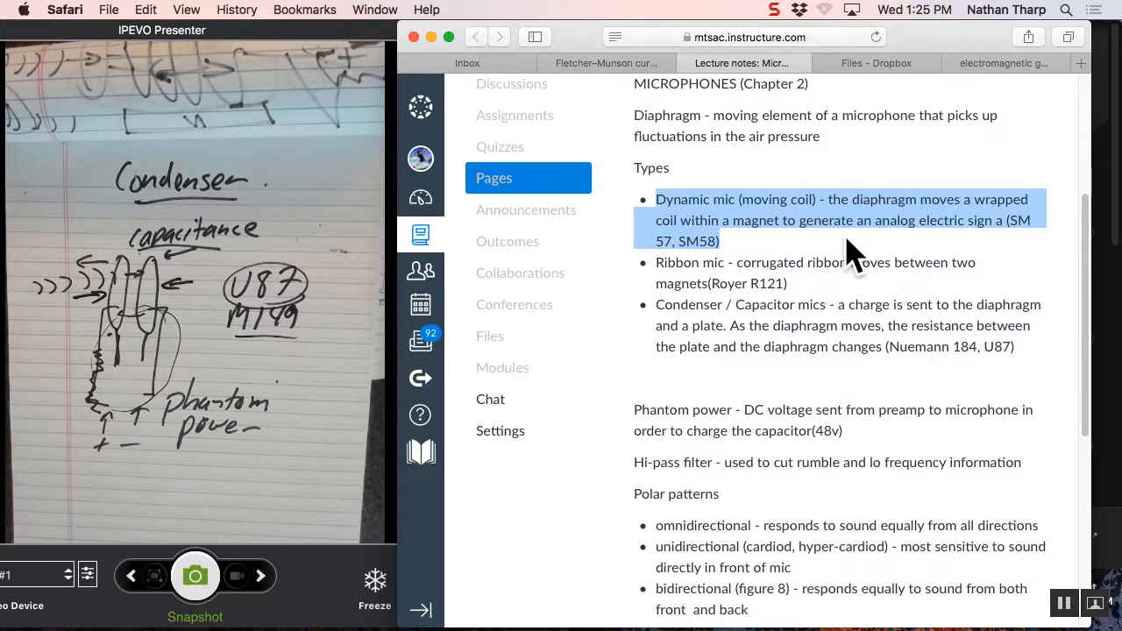
left_click(1079, 63)
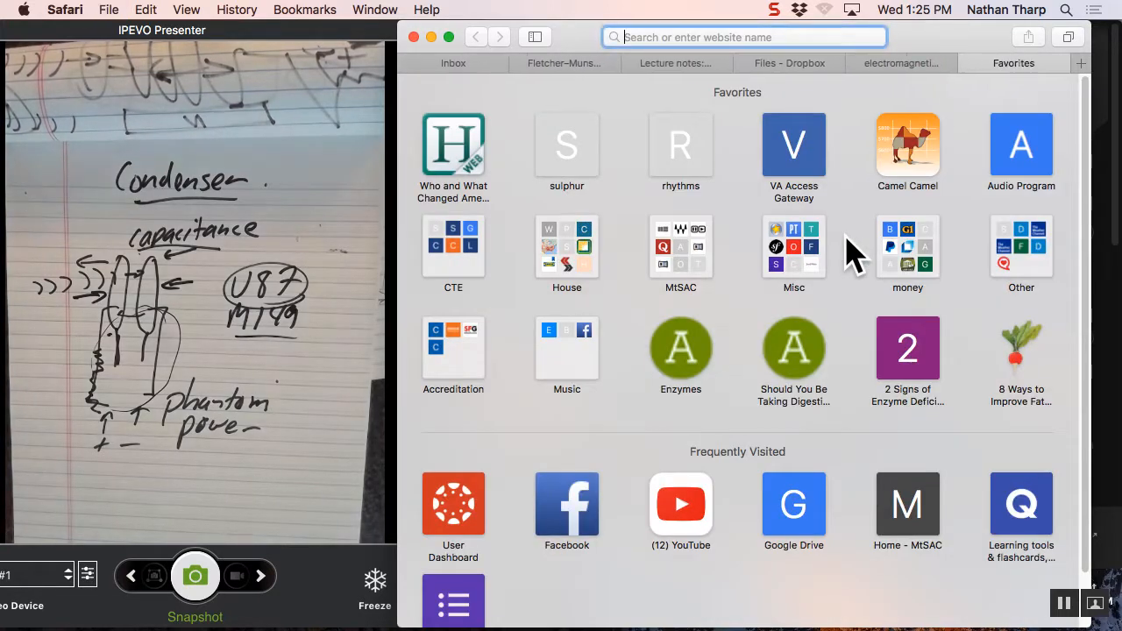
type("u89")
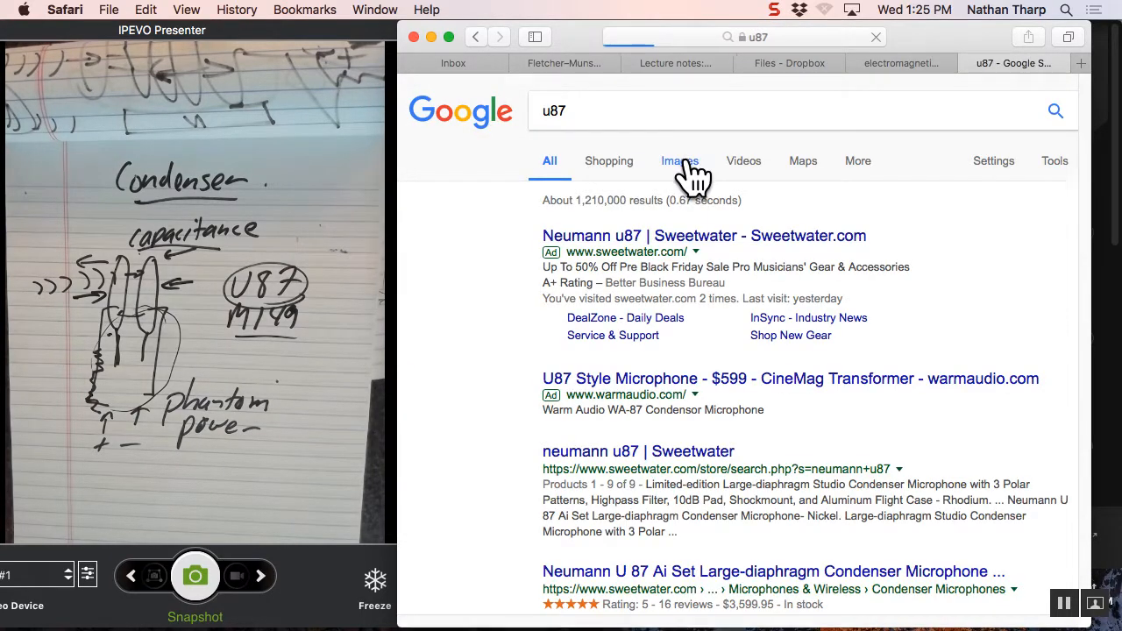
left_click(680, 161)
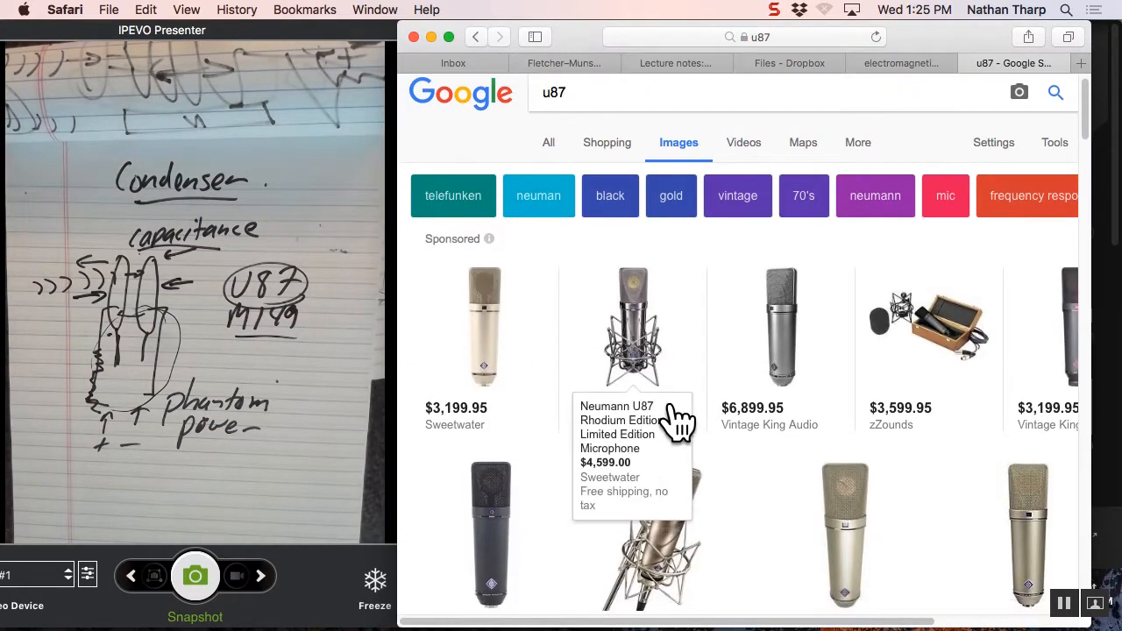
scroll("down", 3)
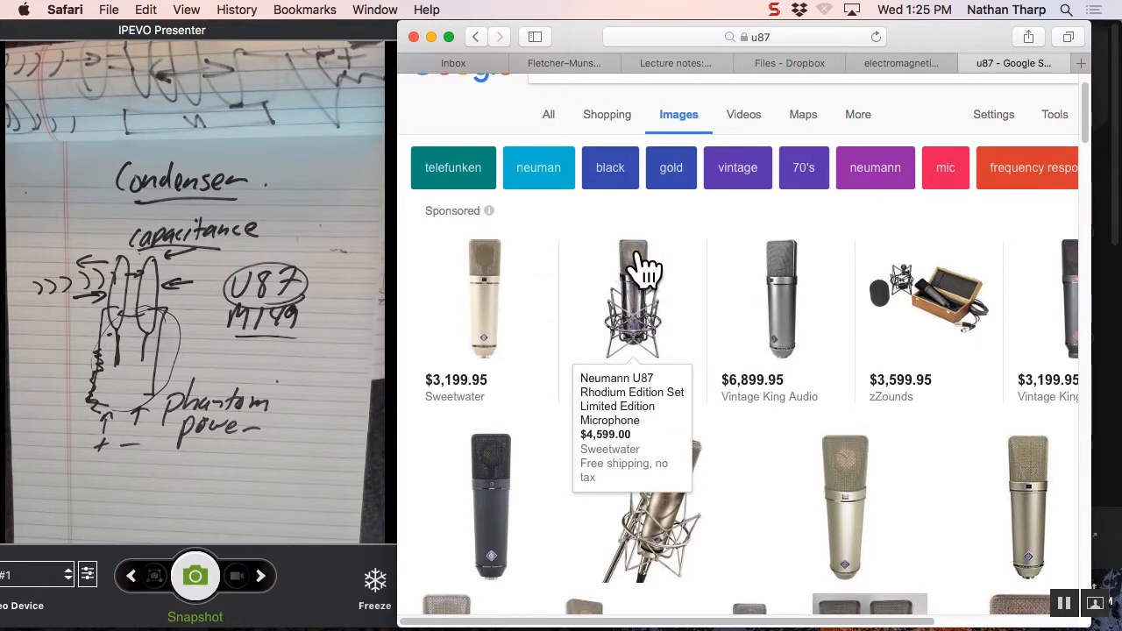
mouse_move(638, 269)
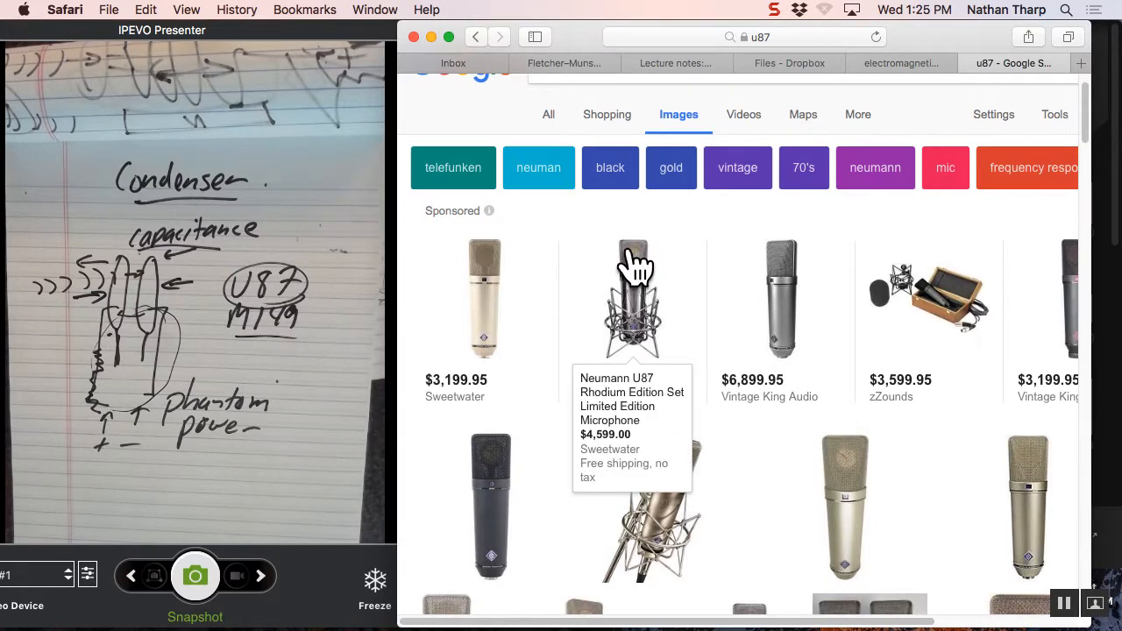
mouse_move(701, 281)
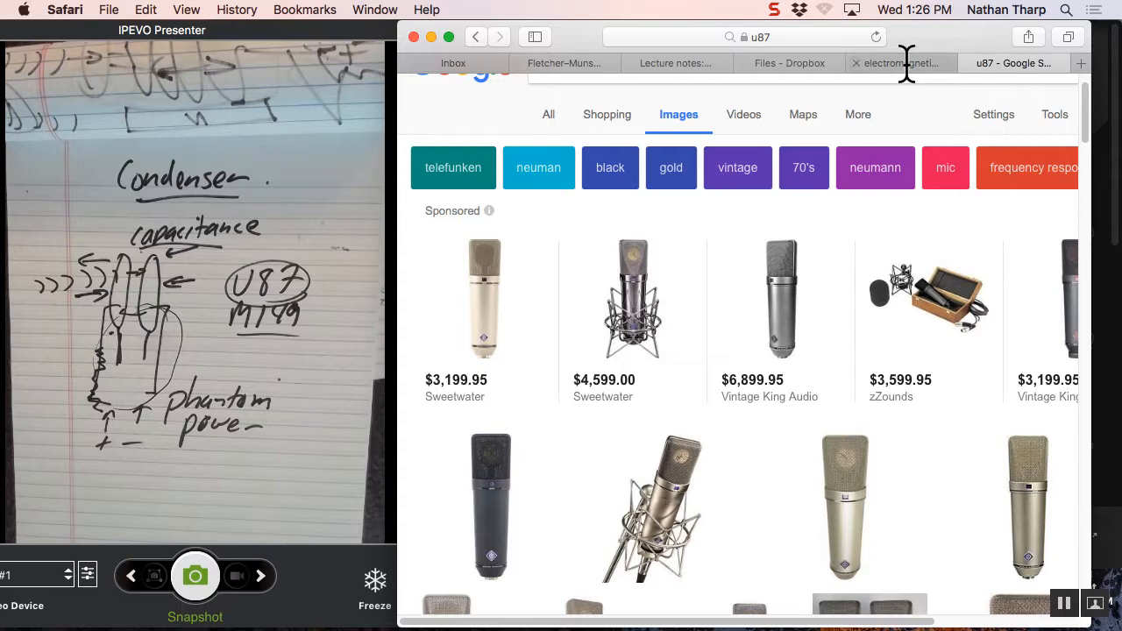
Switch through the Dropbox and Fletcher–Munson curves tabs back to the Canvas lecture notes.
left_click(789, 63)
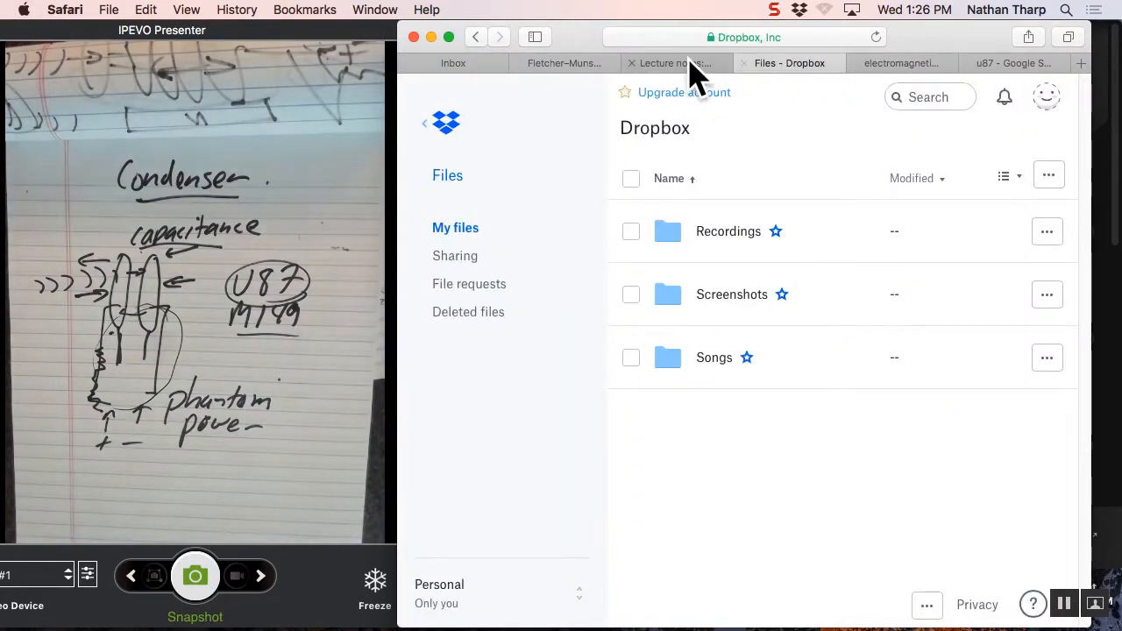
left_click(565, 63)
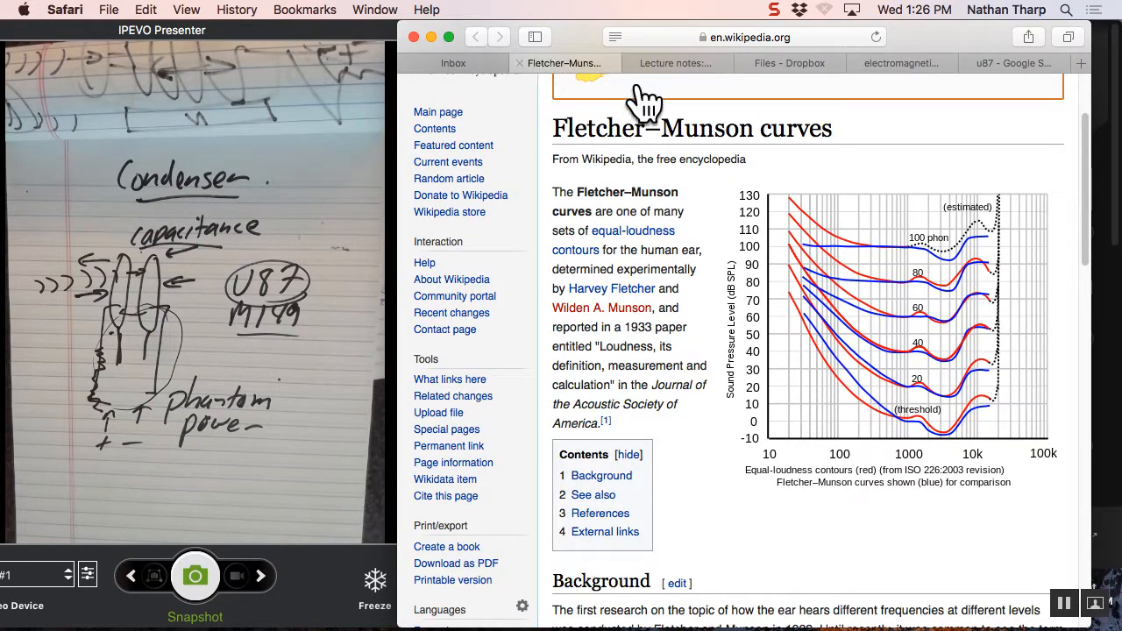
left_click(673, 63)
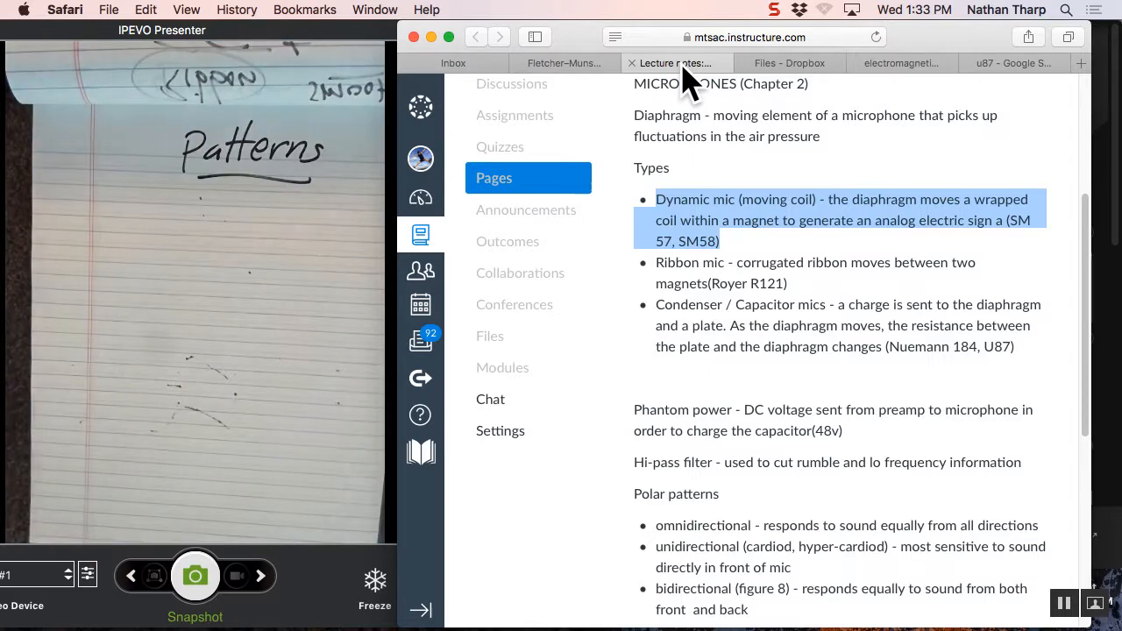
mouse_move(702, 526)
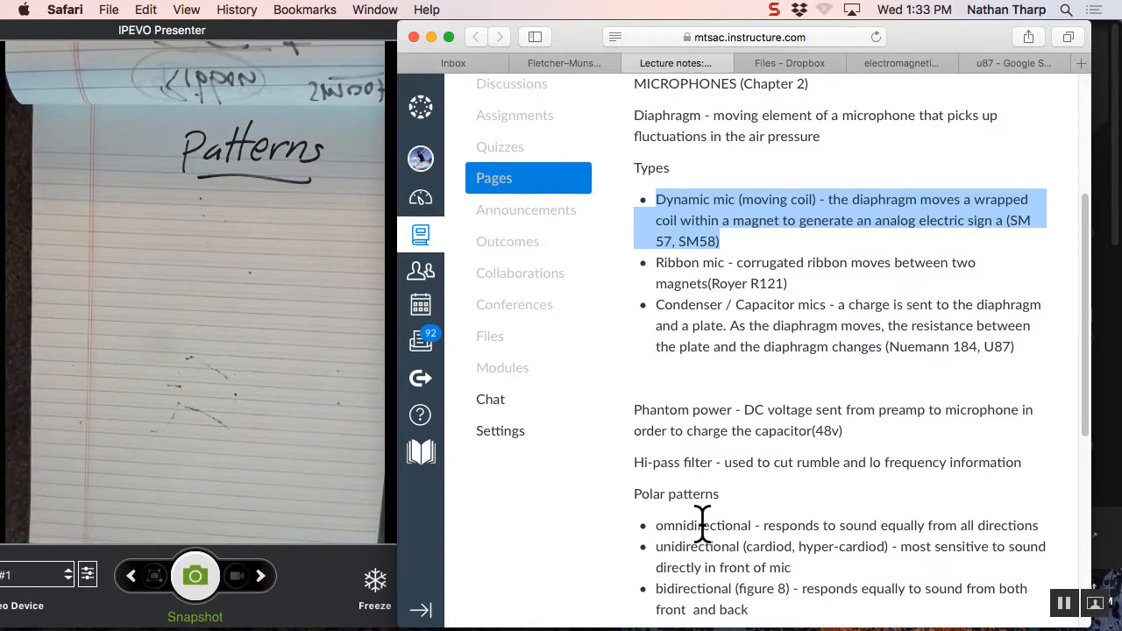
Scroll the Canvas notes to the polar patterns section beside the Patterns sketch.
scroll("down", 3)
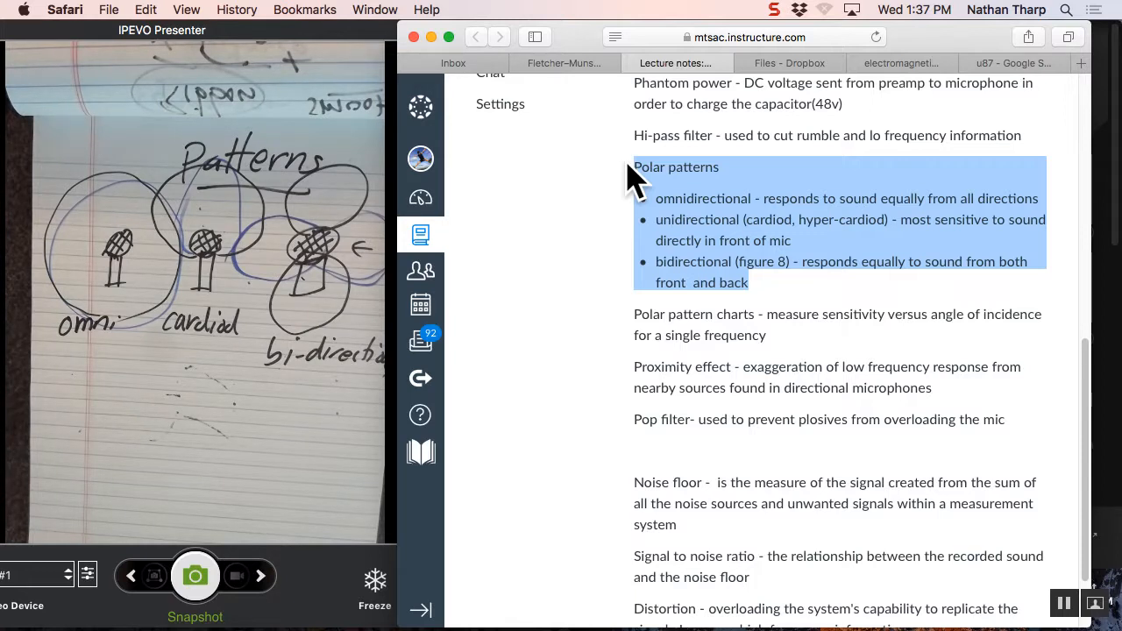
mouse_move(780, 342)
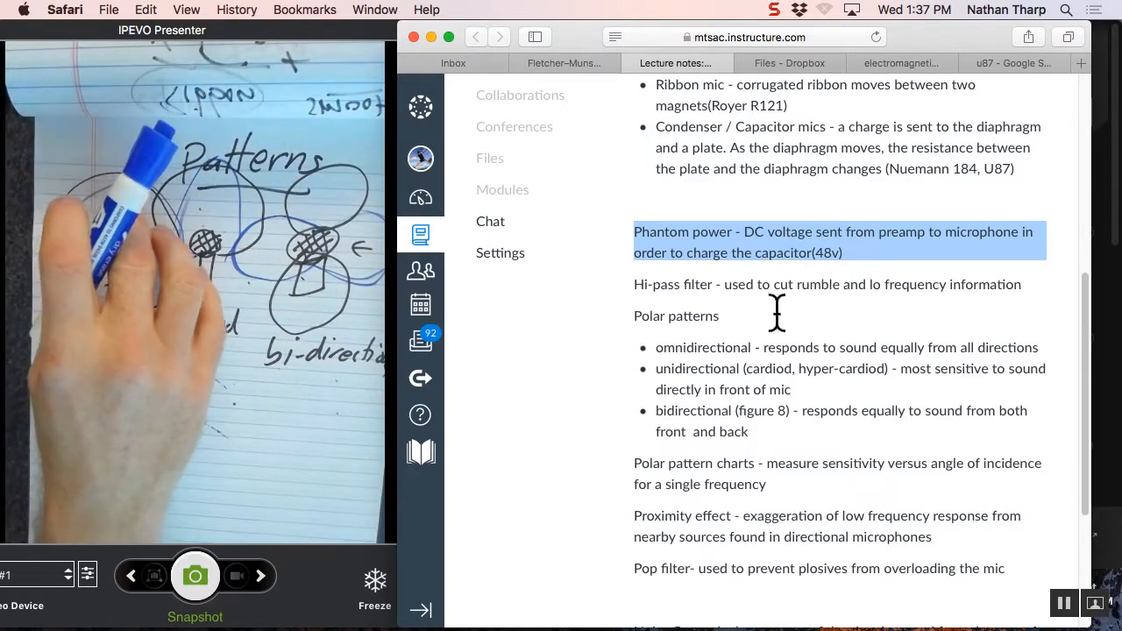
Highlight the Phantom power definition in the Canvas lecture notes.
double_click(736, 284)
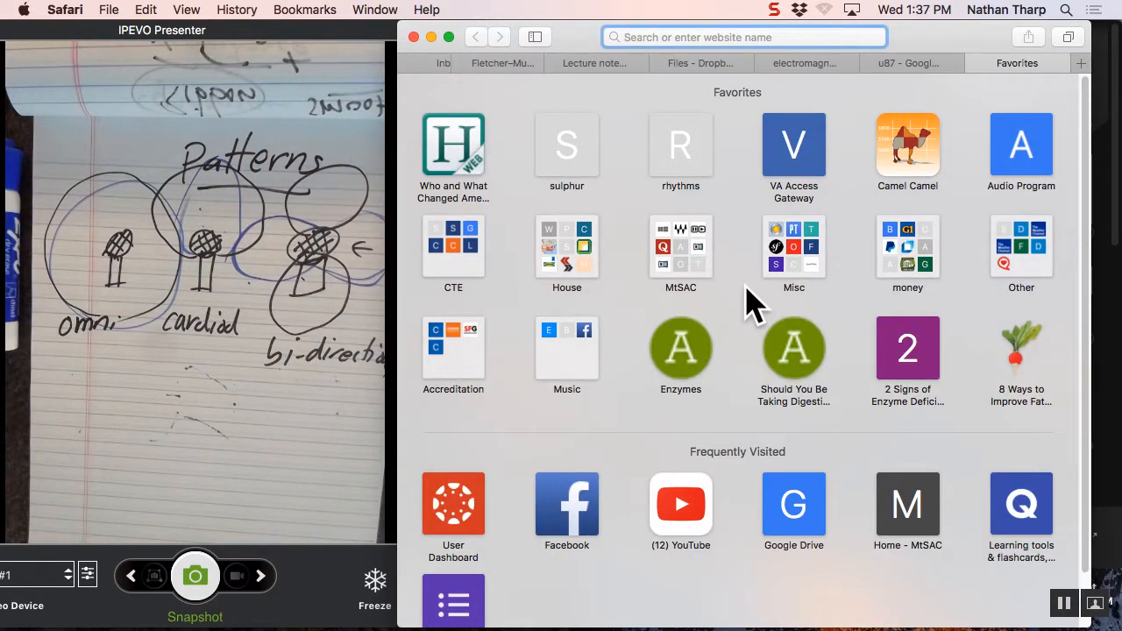
Search Google Images for 'mic shock mount' and browse the shock mount photos.
type("mic shock mount")
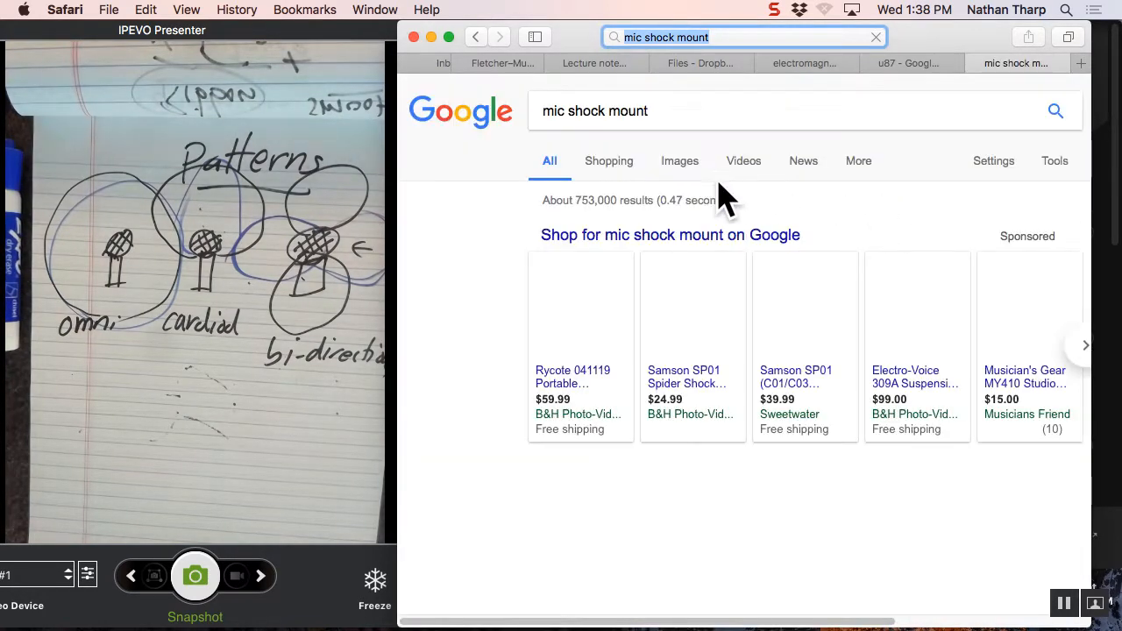
left_click(680, 162)
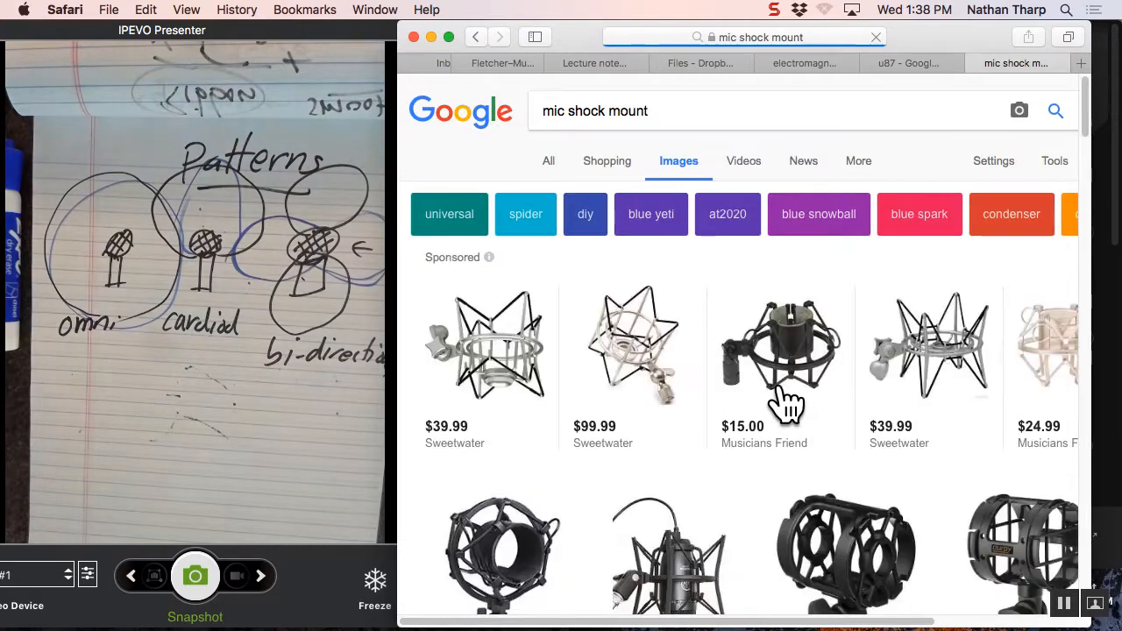
scroll("down", 3)
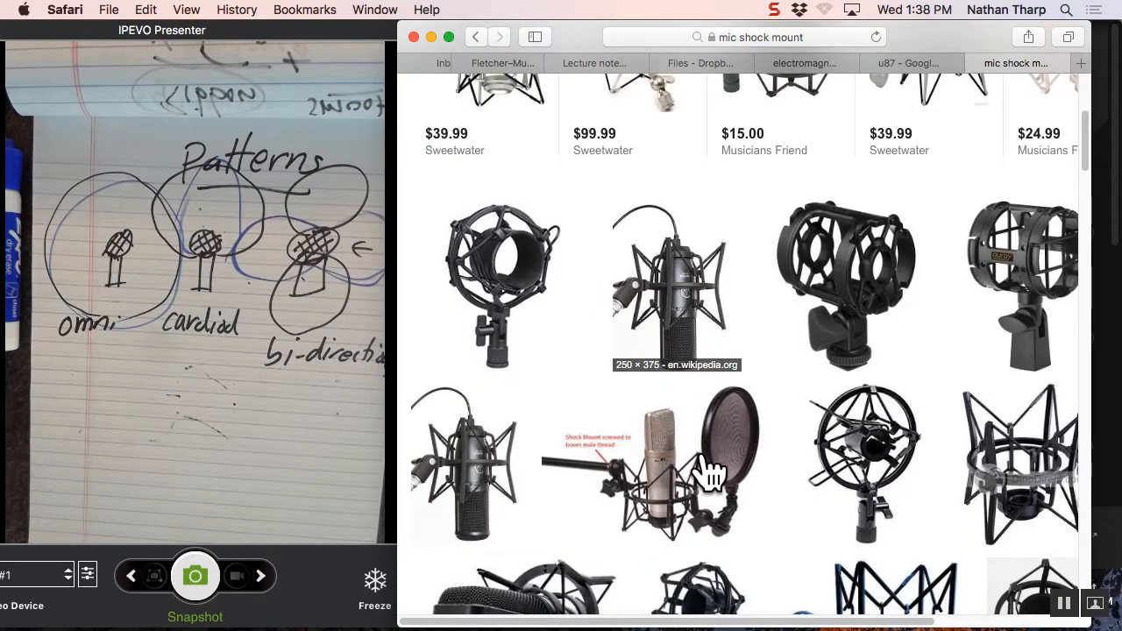
mouse_move(670, 490)
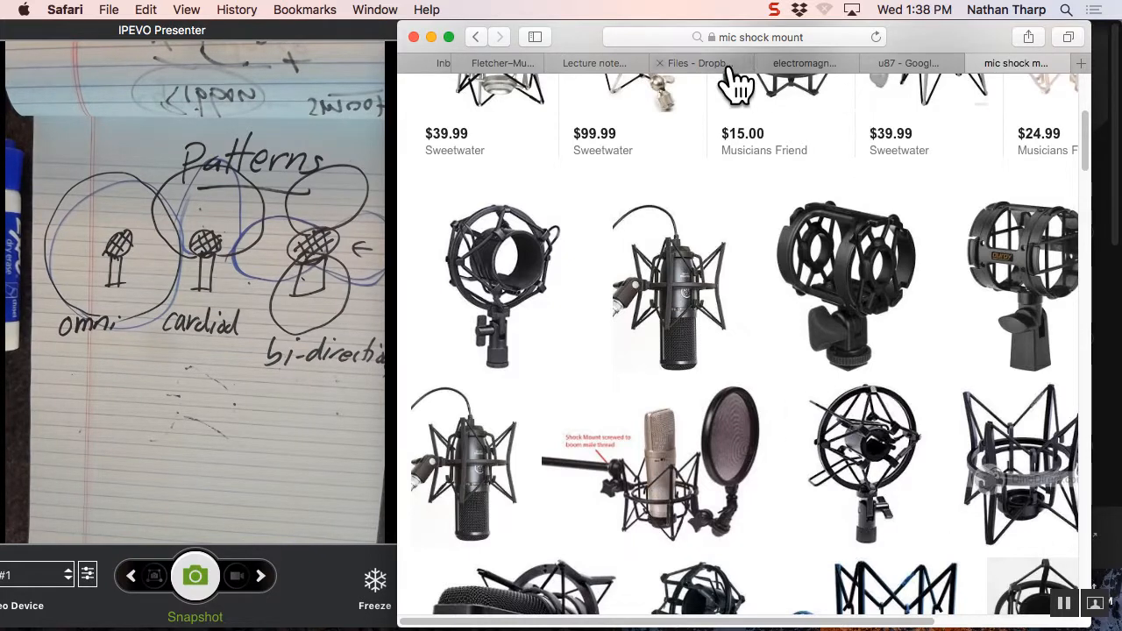
Return to the Canvas lecture notes tab for the polar pattern charts definition.
left_click(595, 63)
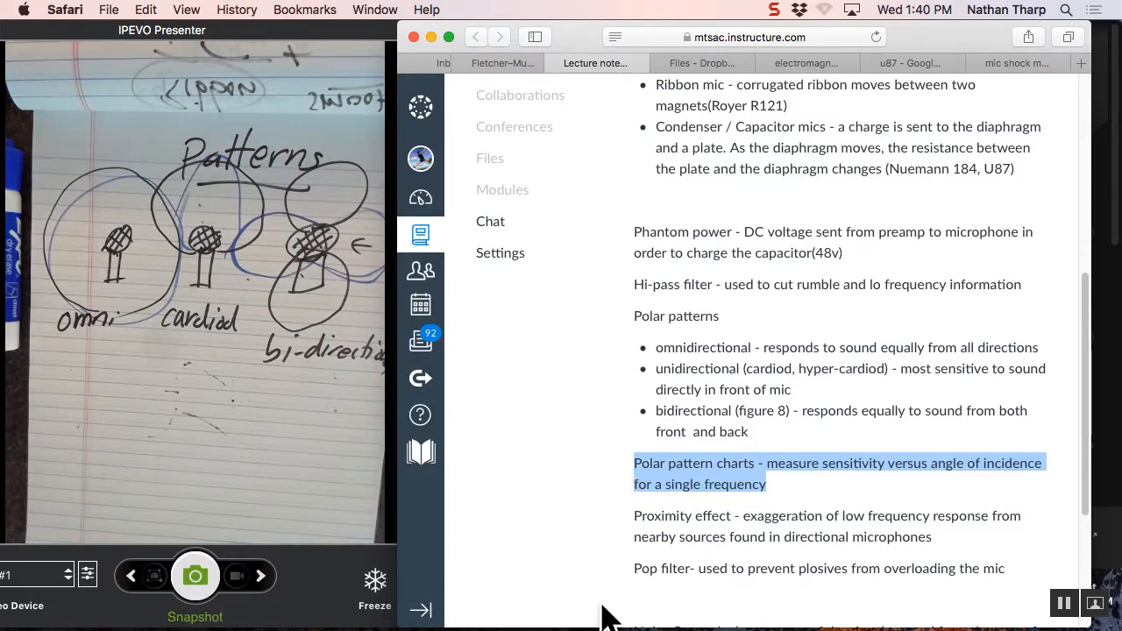
Scroll down the lecture notes to the proximity effect definition.
scroll("down", 3)
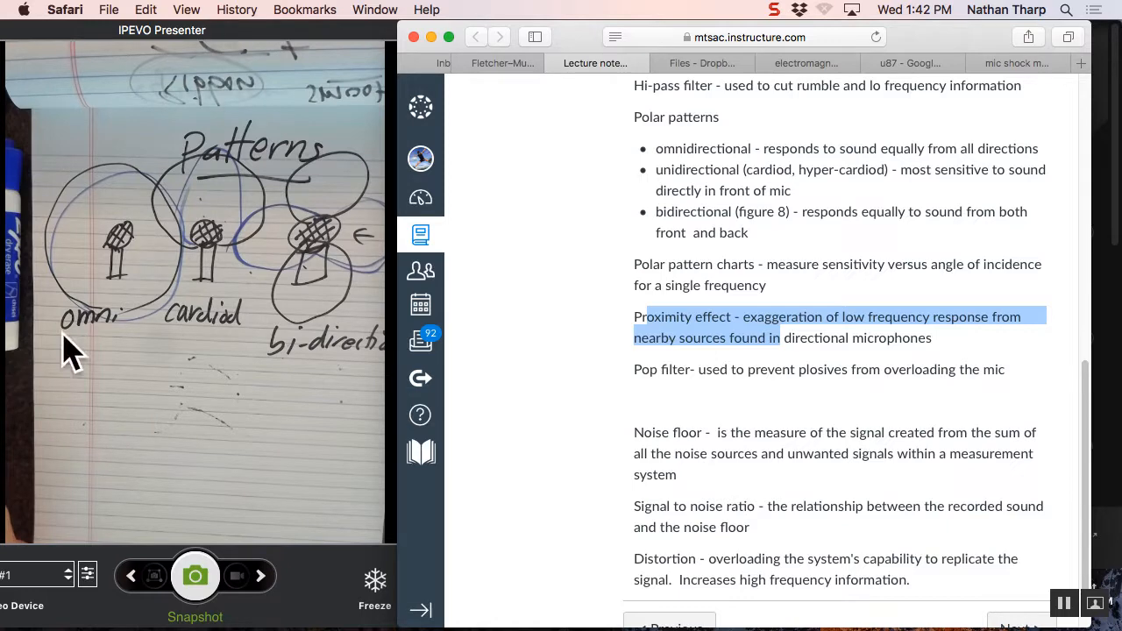
mouse_move(717, 377)
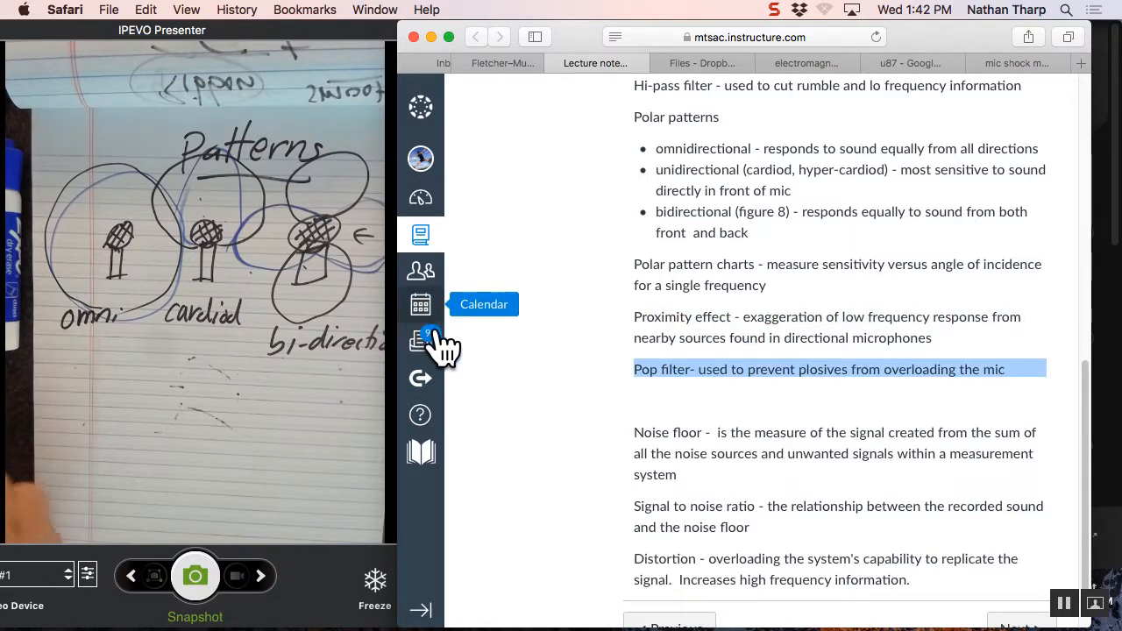
mouse_move(421, 340)
type("pantry hose pop")
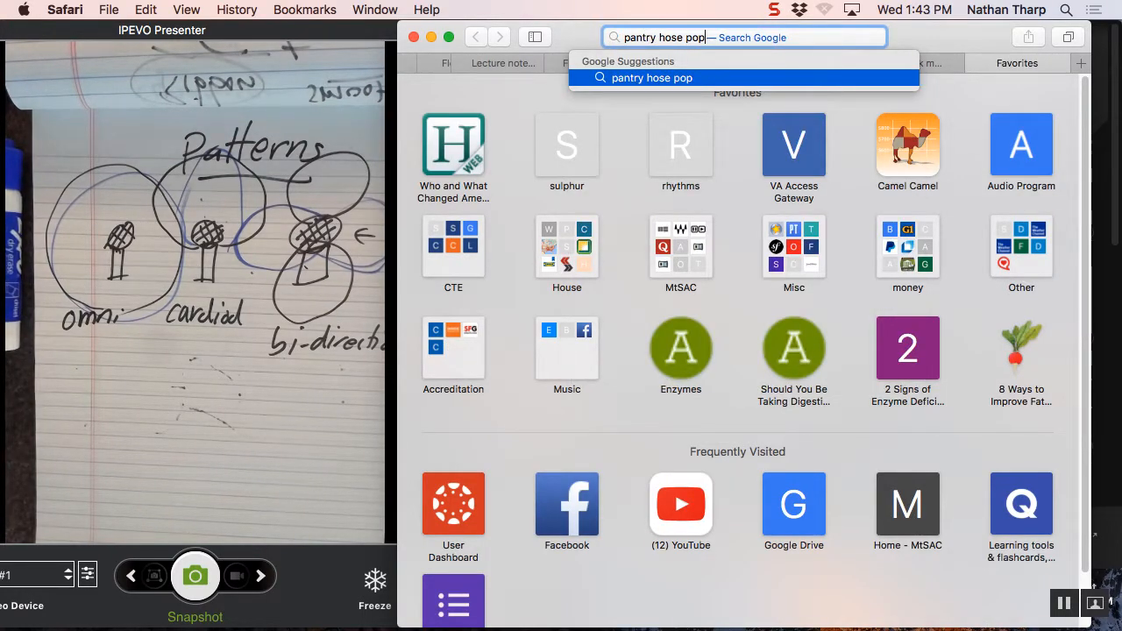
Search Google Images for 'pantry hose pop filter', browse the photos, then start revising the query.
type("filter")
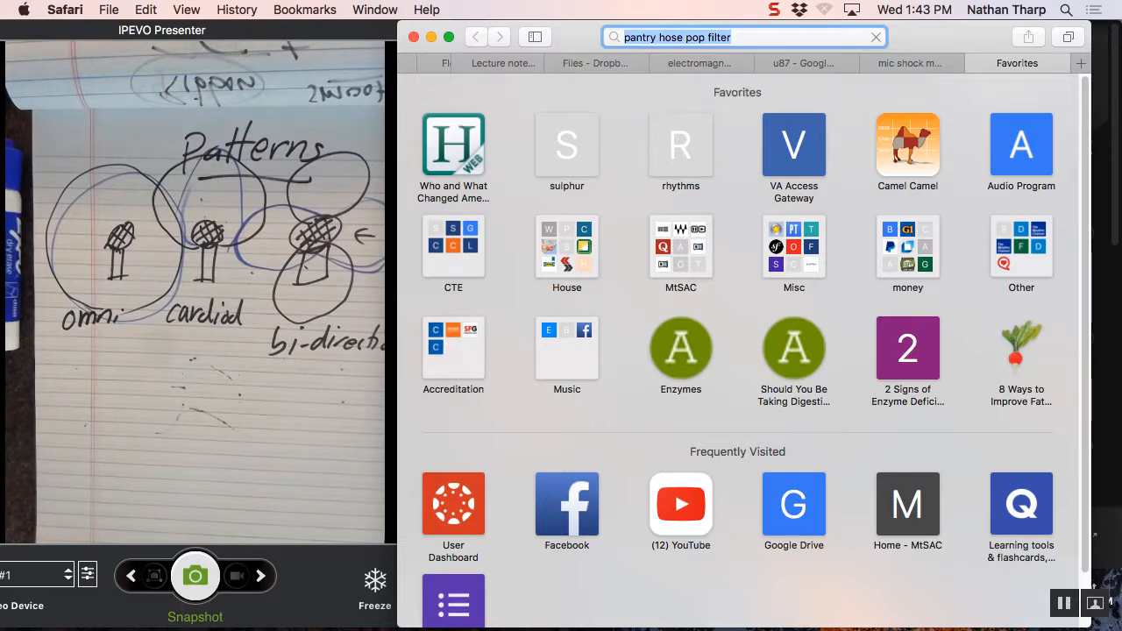
key("Return")
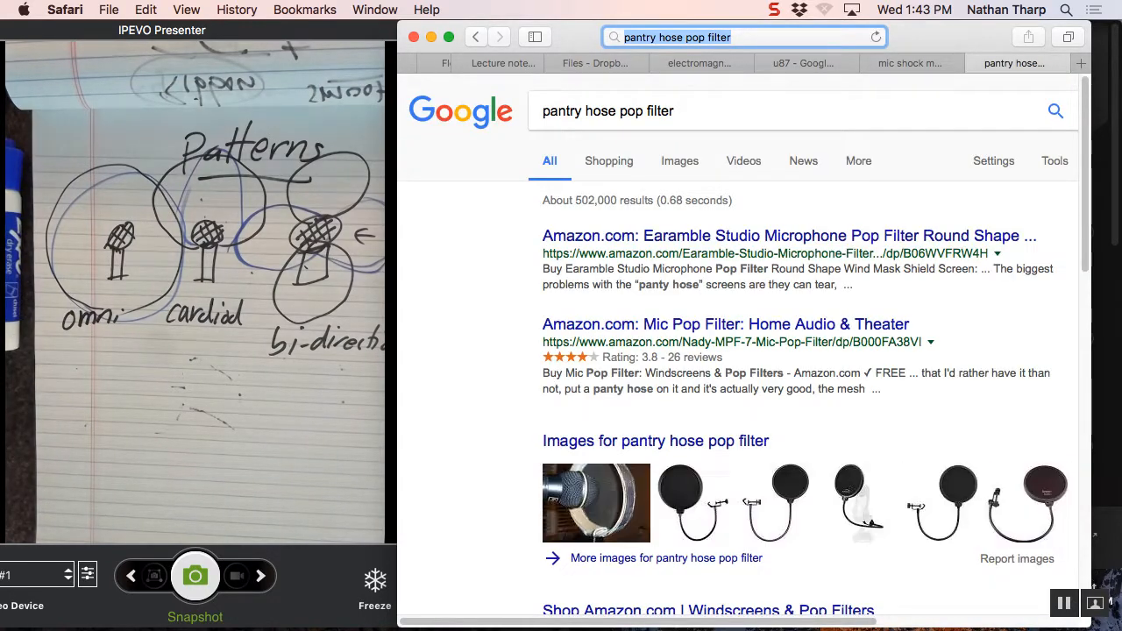
mouse_move(680, 161)
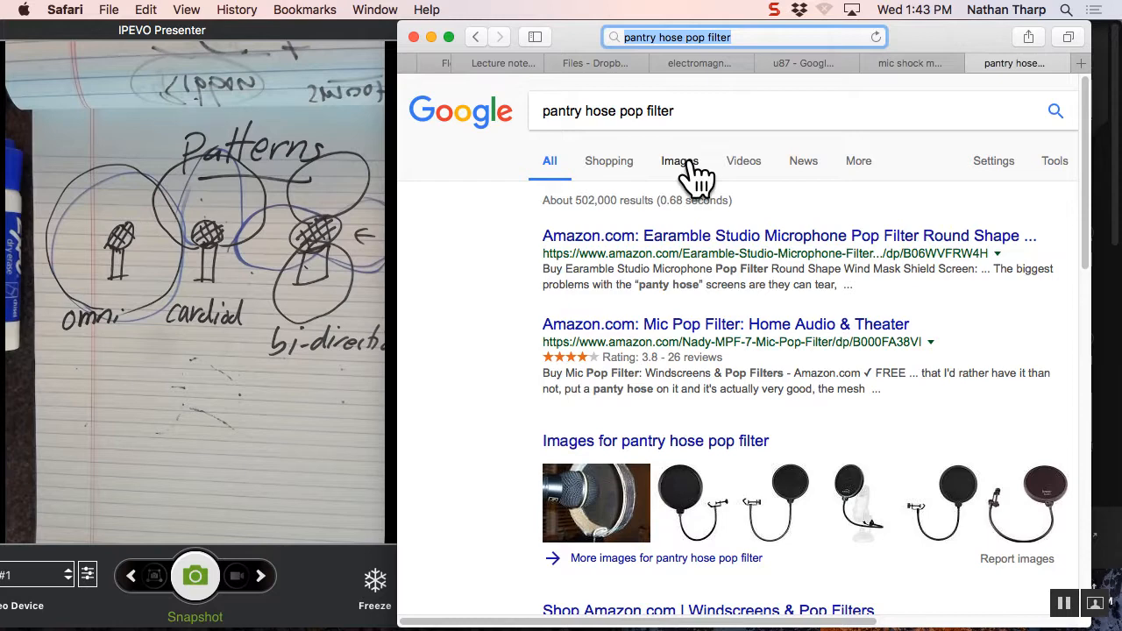
left_click(678, 161)
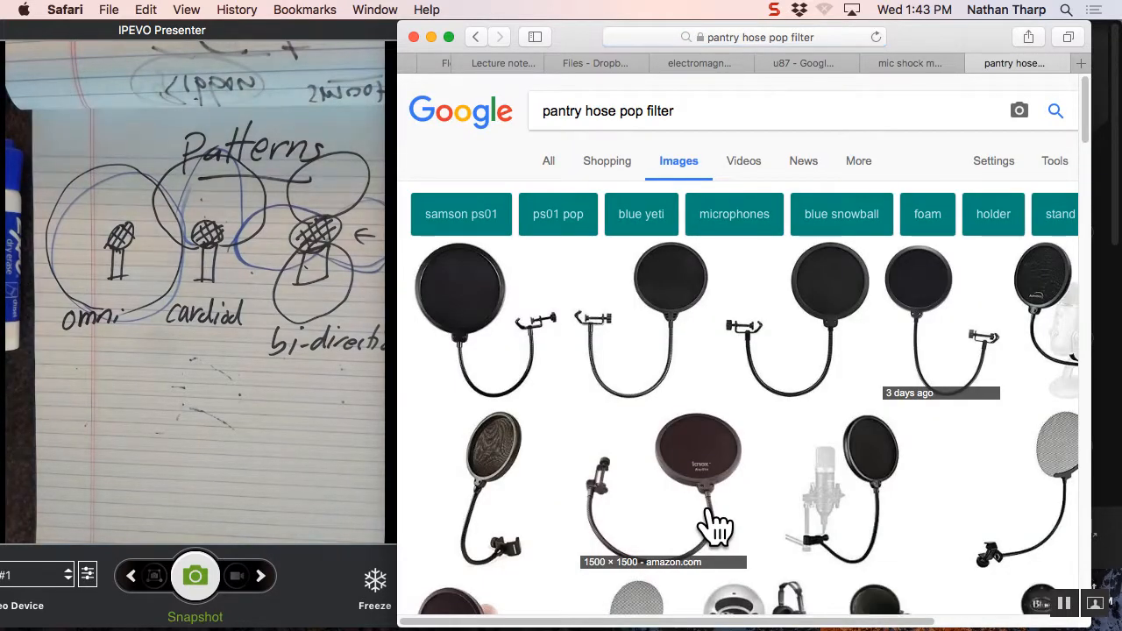
scroll("down", 3)
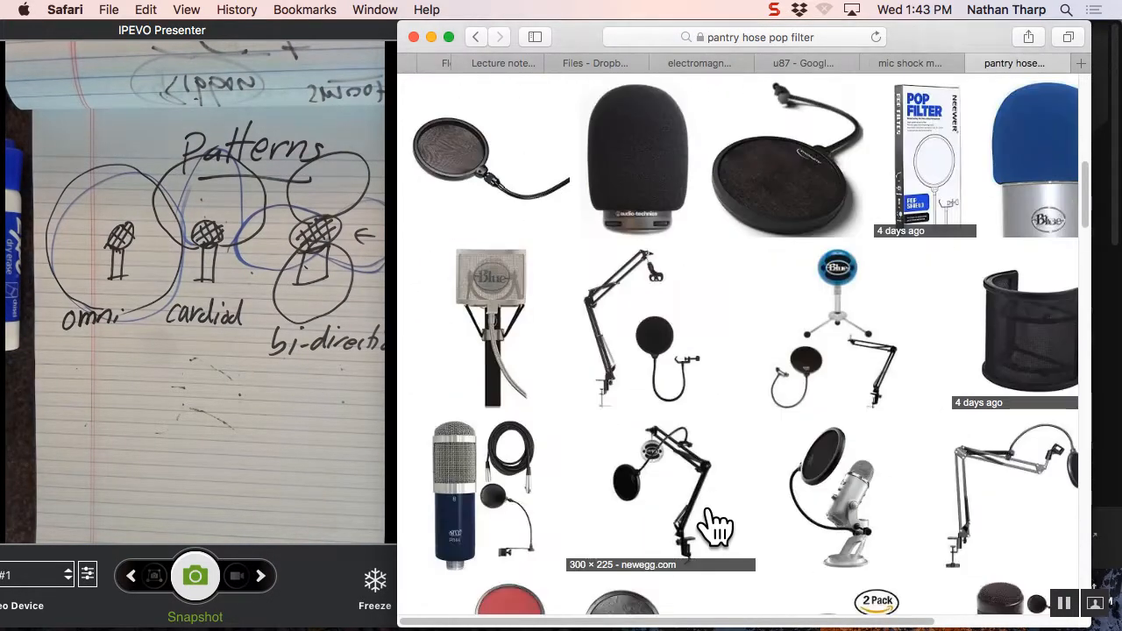
scroll("down", 3)
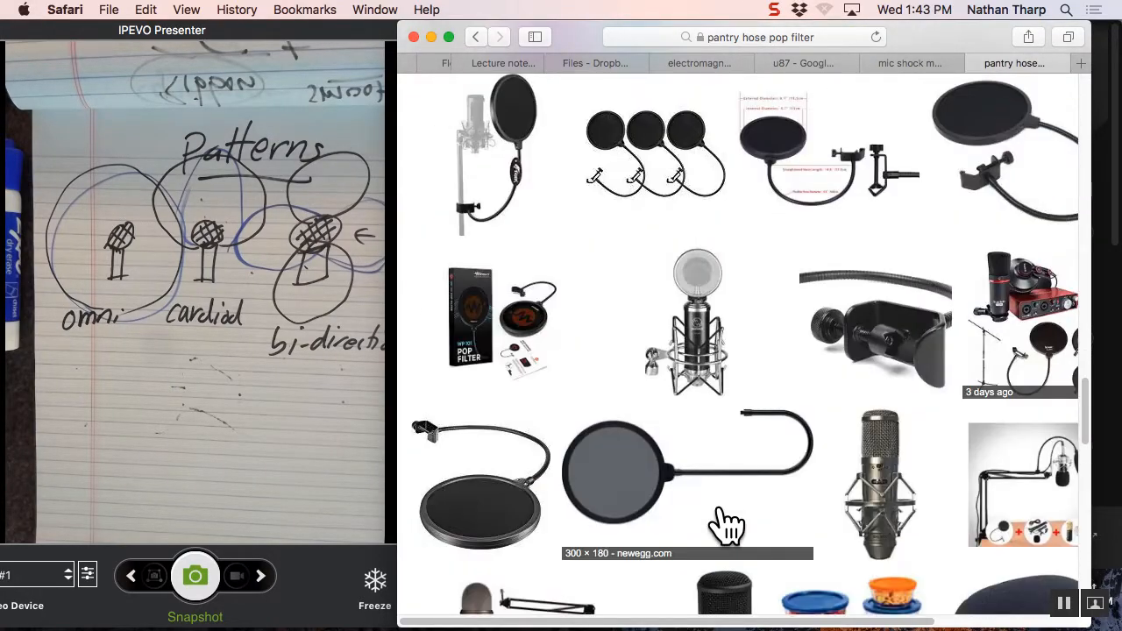
scroll("down", 3)
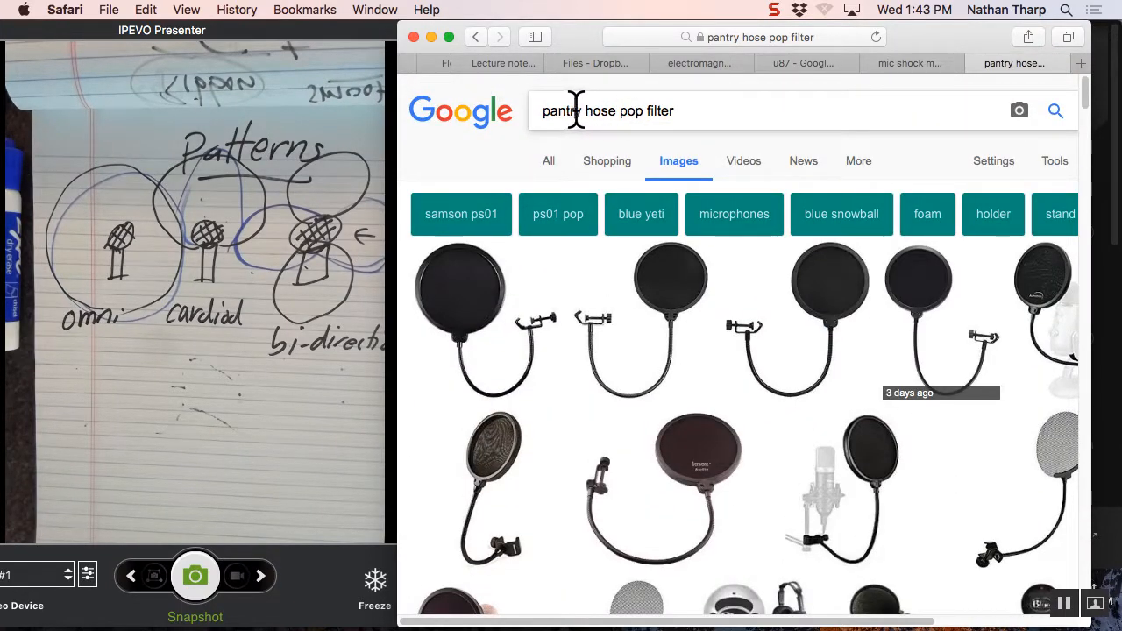
mouse_move(610, 105)
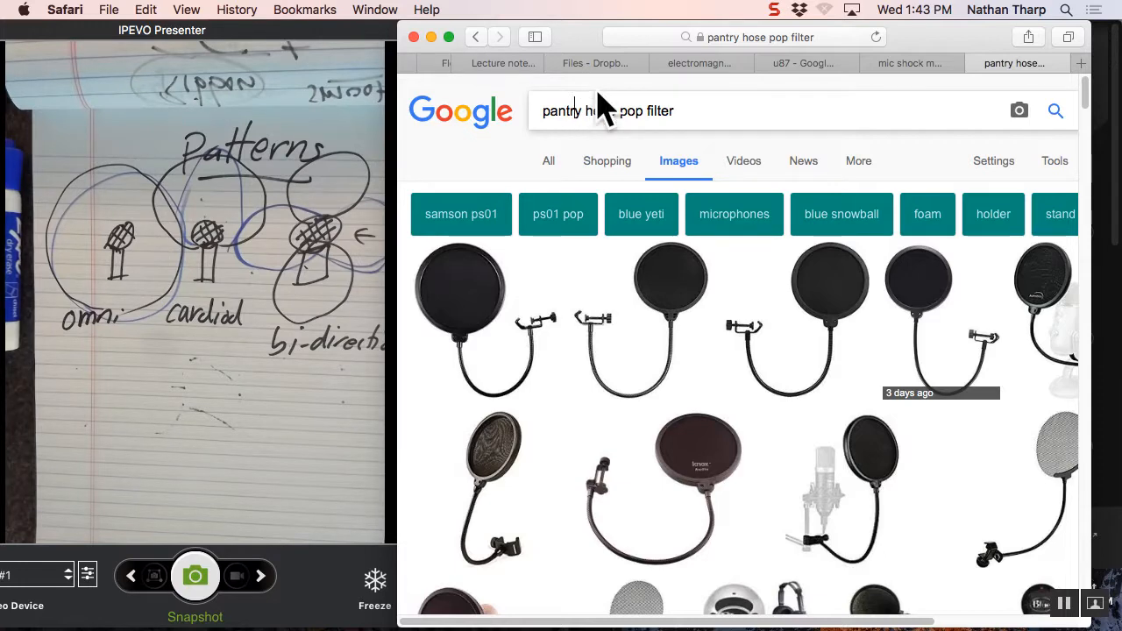
left_click(603, 110)
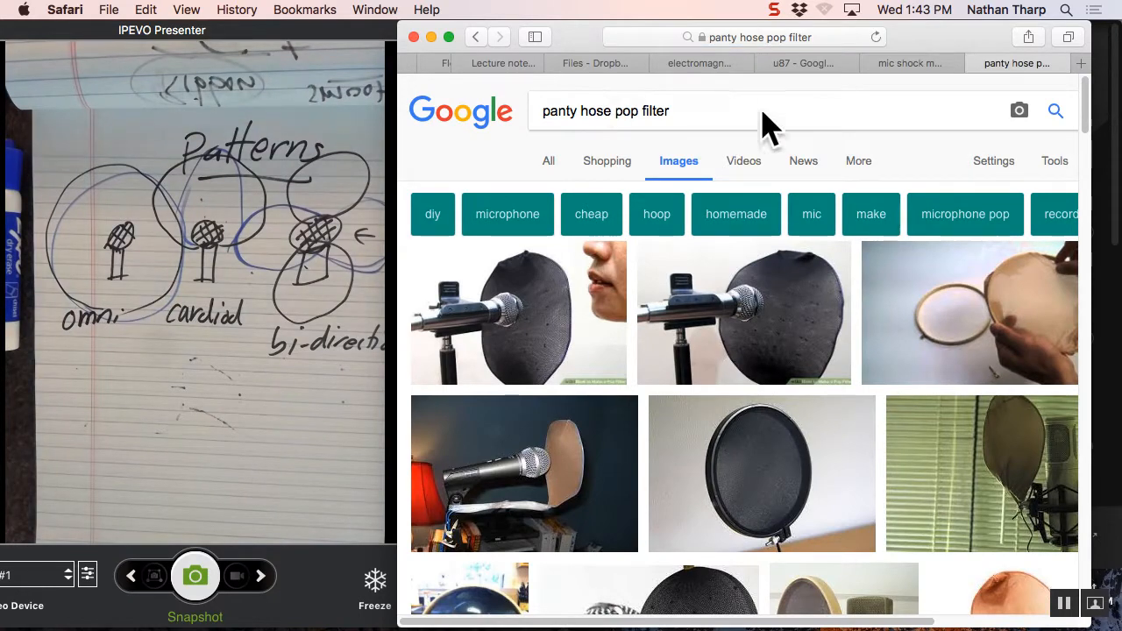
mouse_move(868, 351)
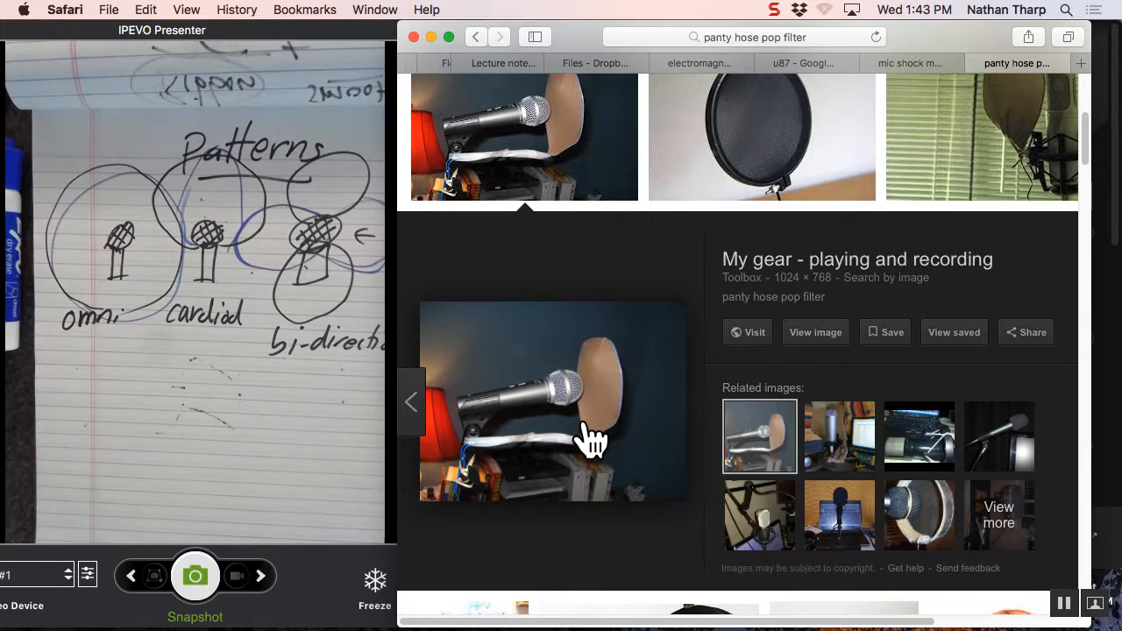
mouse_move(482, 44)
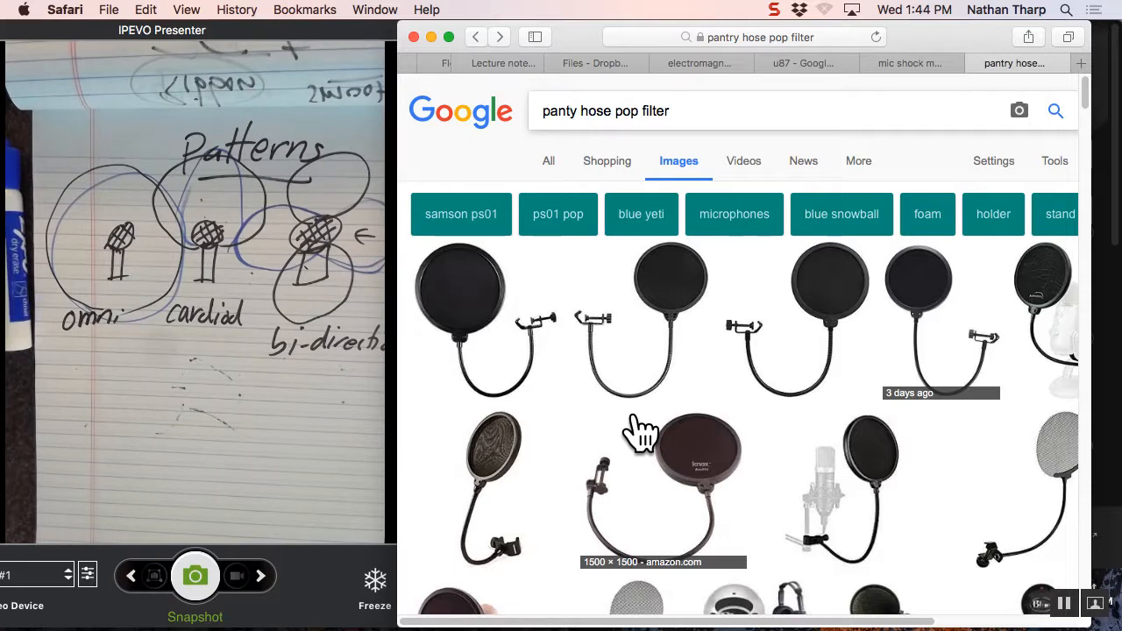
mouse_move(473, 330)
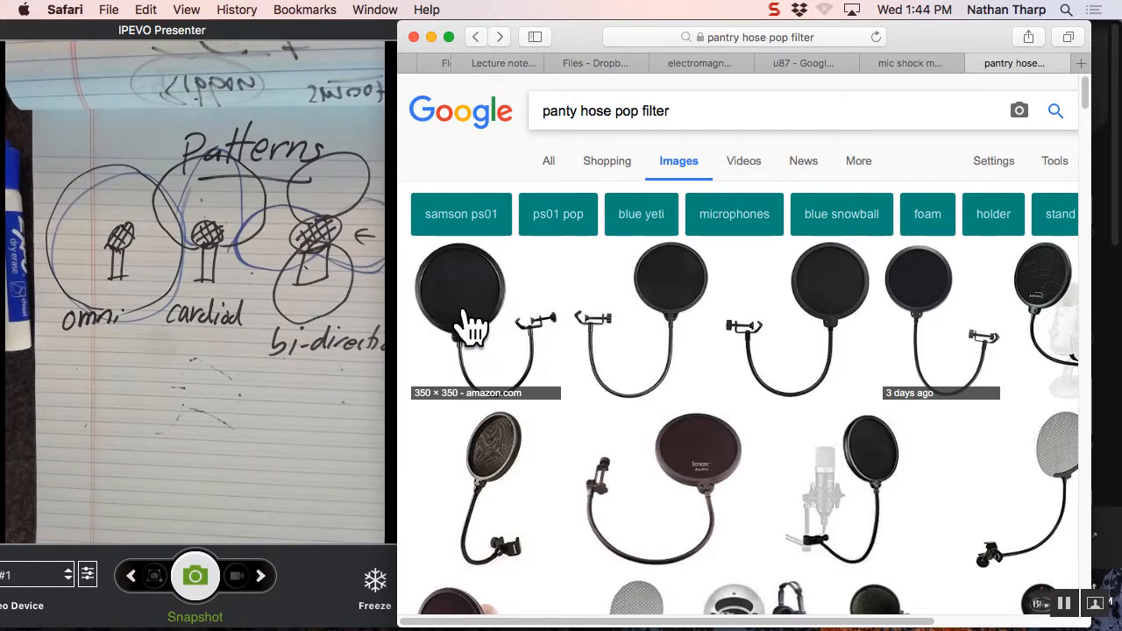
mouse_move(474, 319)
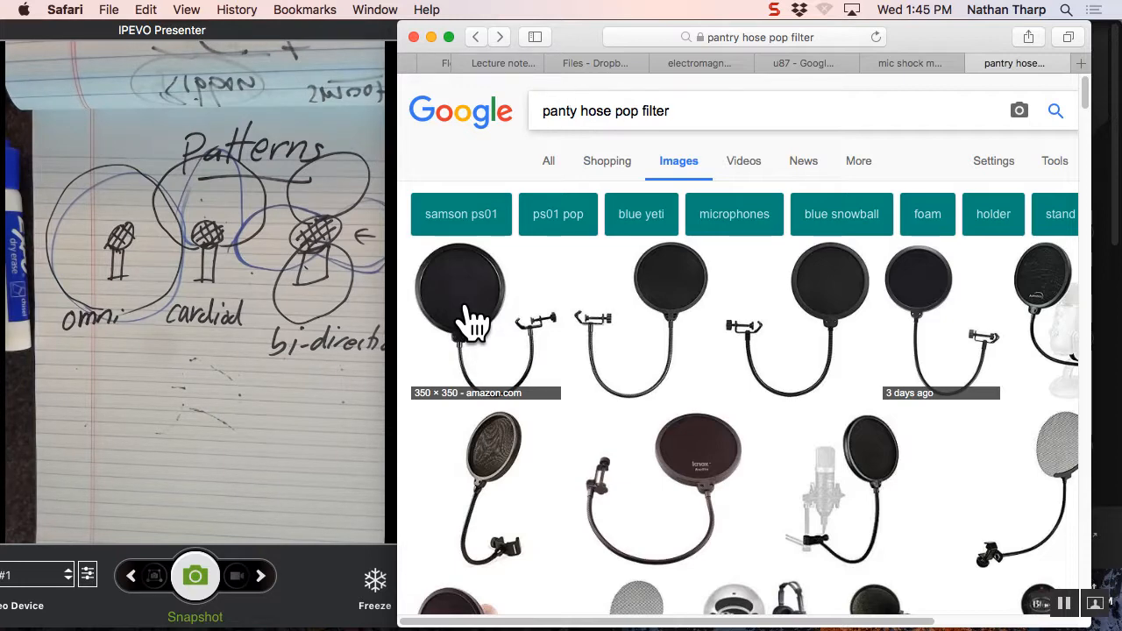
Return to the Canvas lecture notes via the shock mount, U87 and Dropbox tabs.
left_click(908, 63)
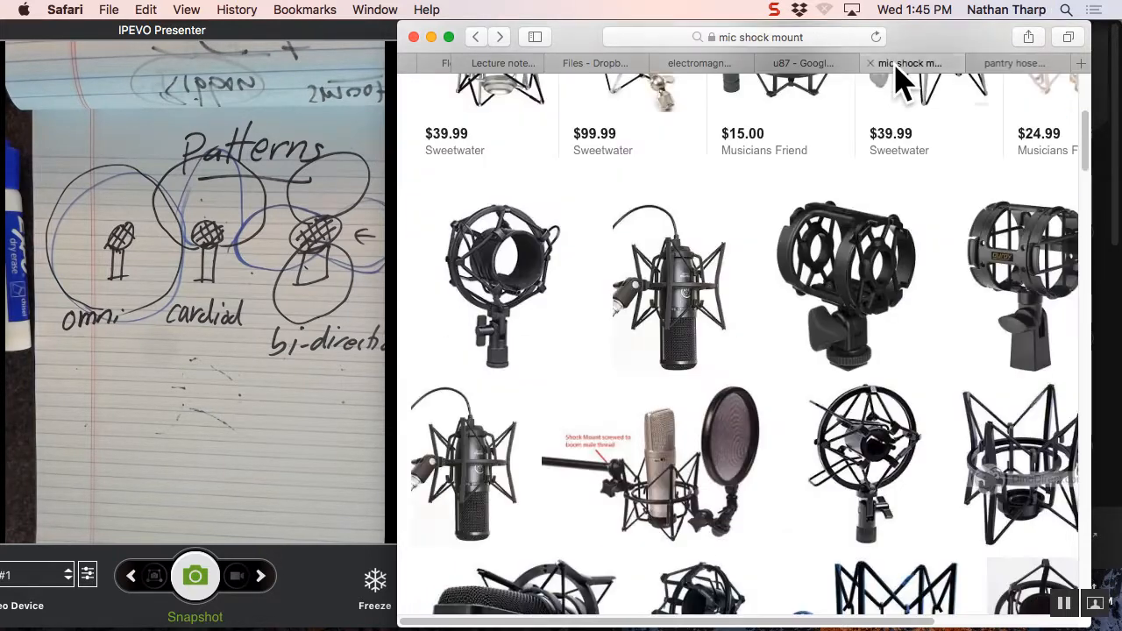
left_click(803, 63)
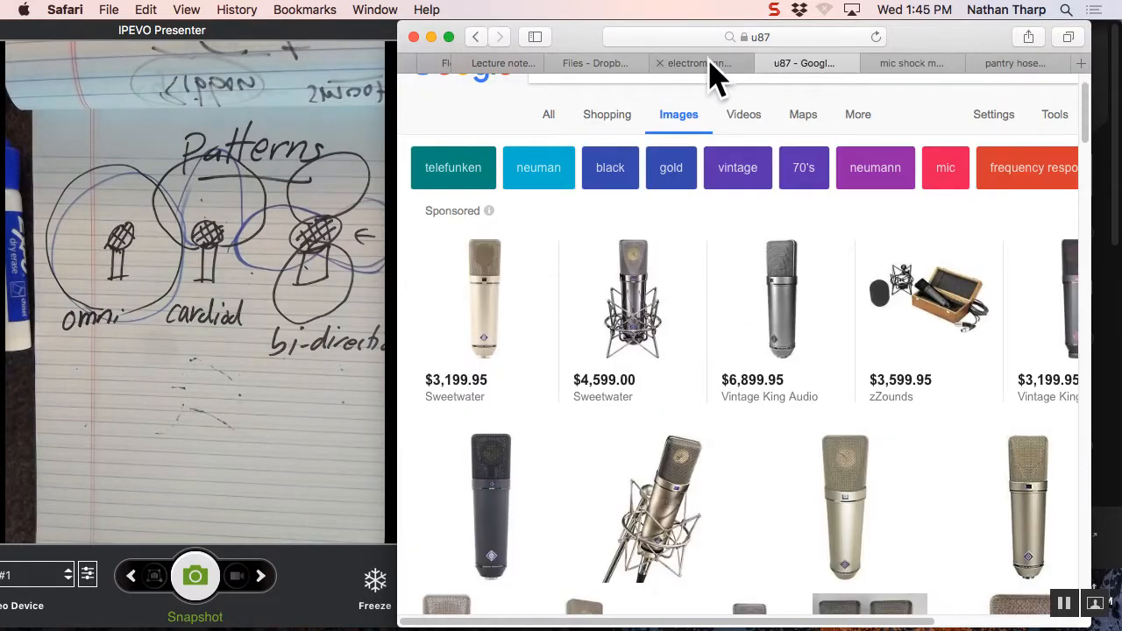
left_click(587, 63)
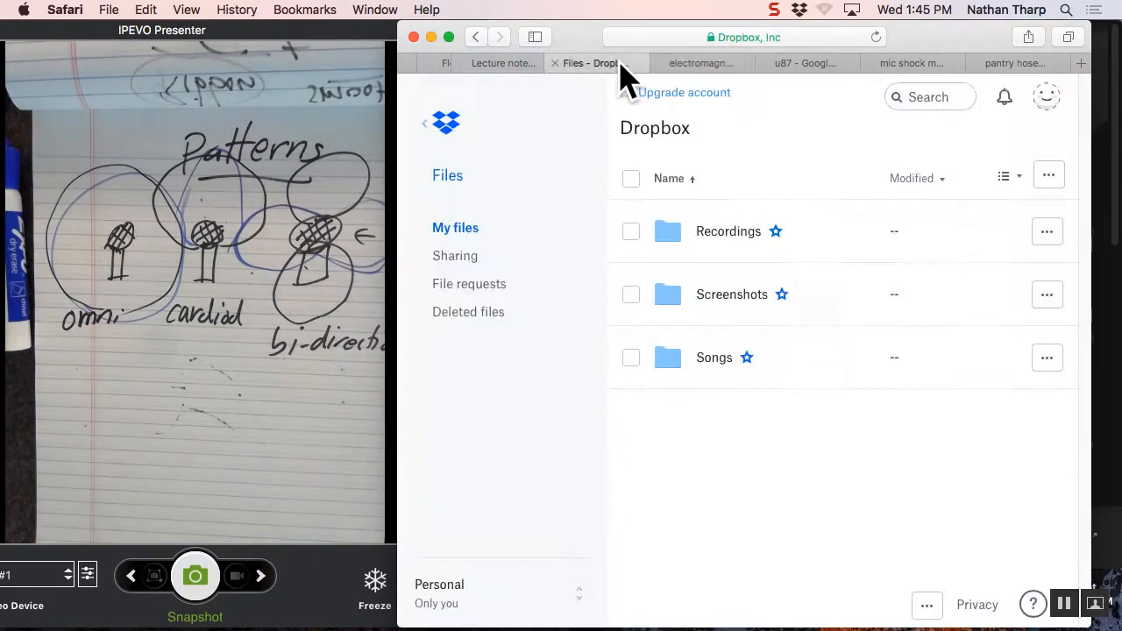
left_click(502, 63)
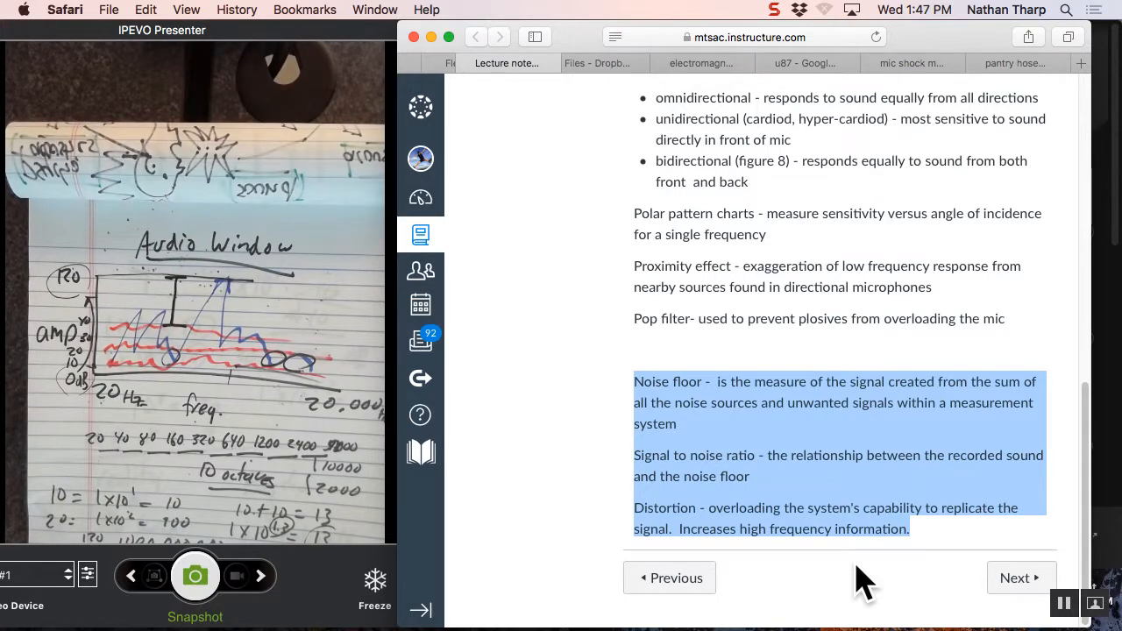
mouse_move(838, 491)
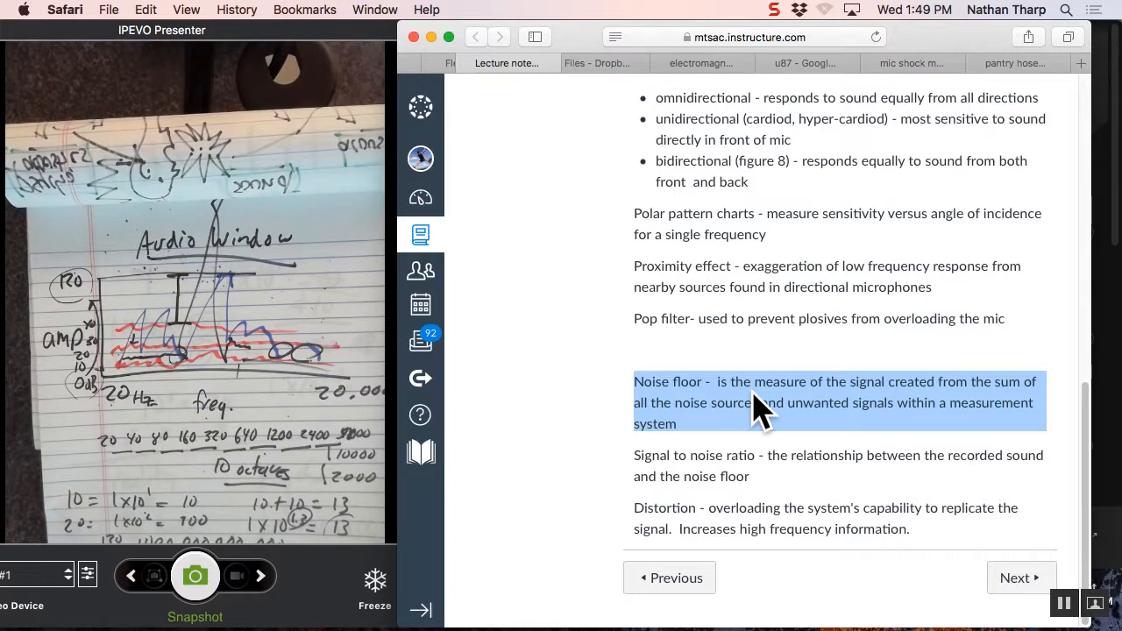
mouse_move(710, 442)
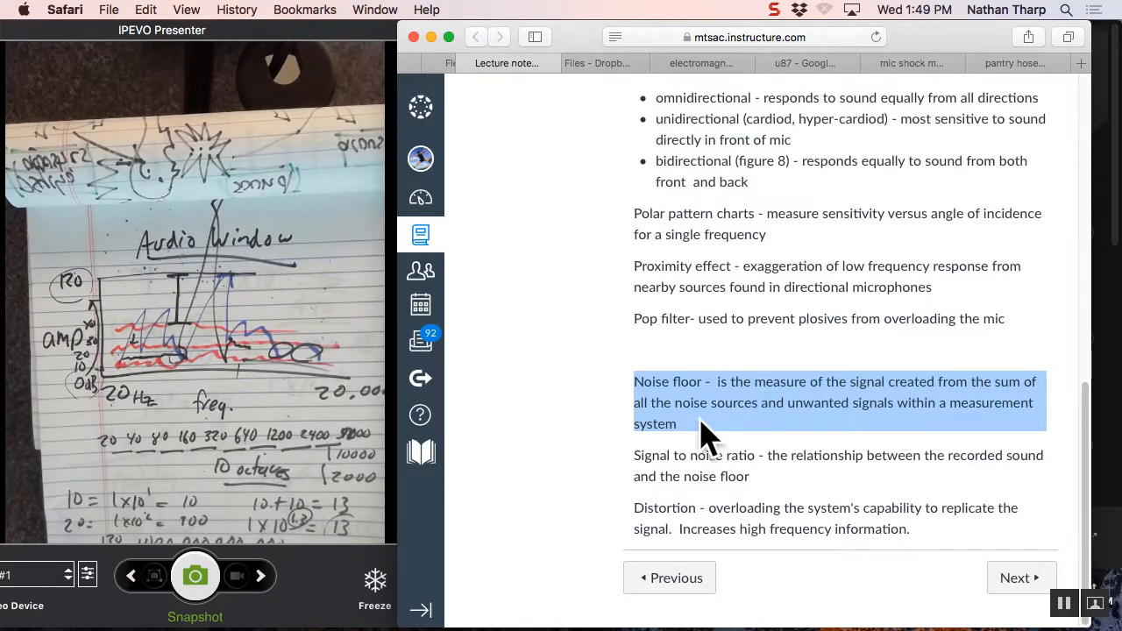